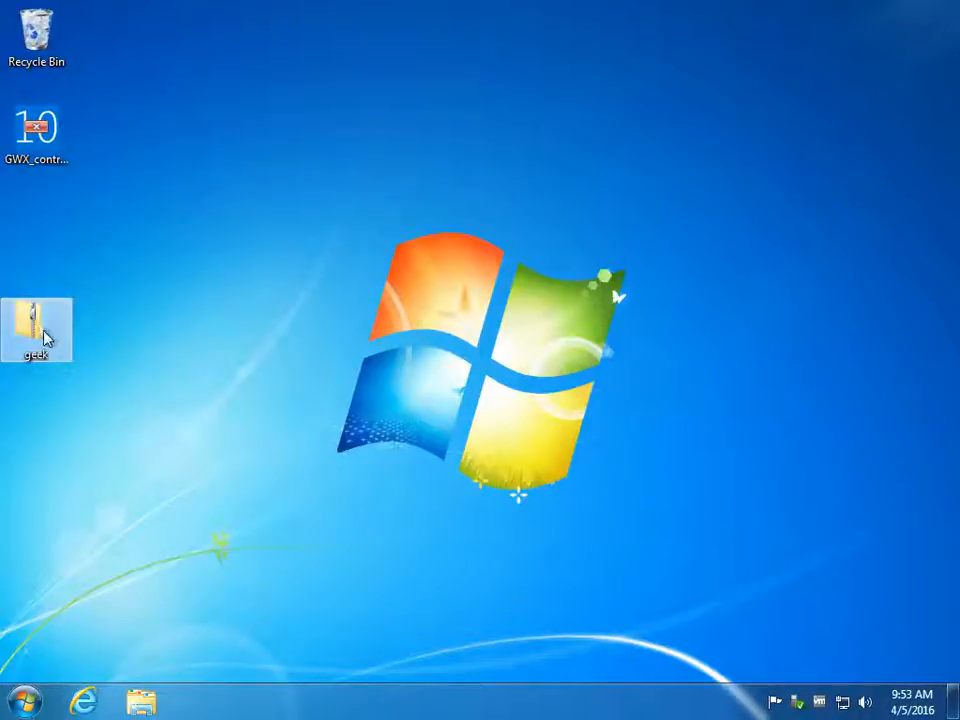
Extract all files from the geek.zip archive into a geek folder on the desktop
{"action": "left_click_drag", "start_coordinate": [36, 330], "coordinate": [108, 232]}
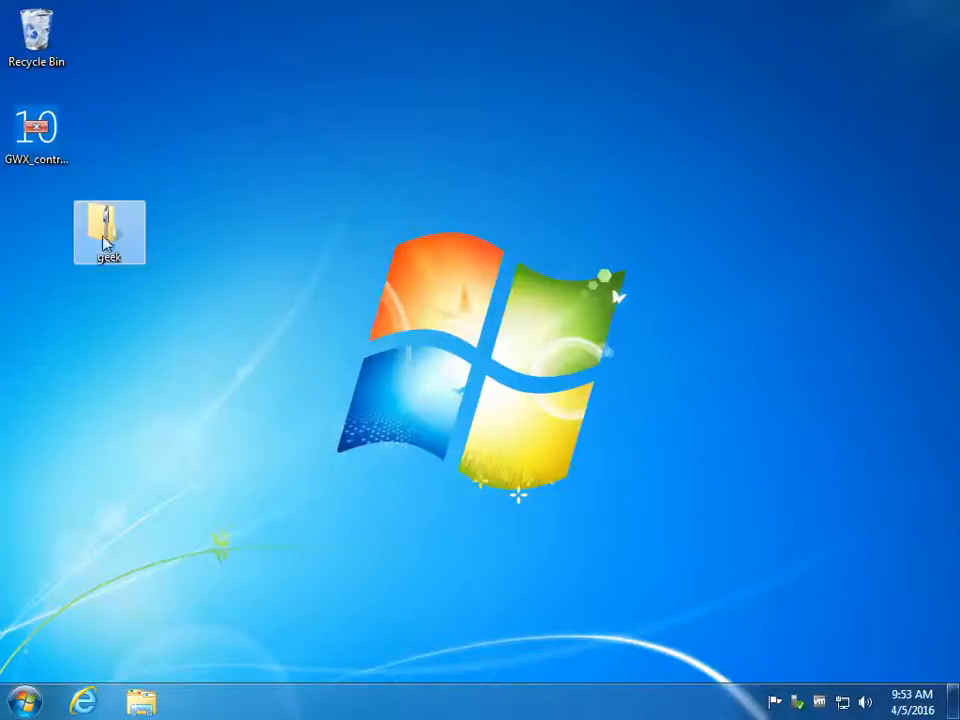
{"action": "double_click", "coordinate": [108, 224]}
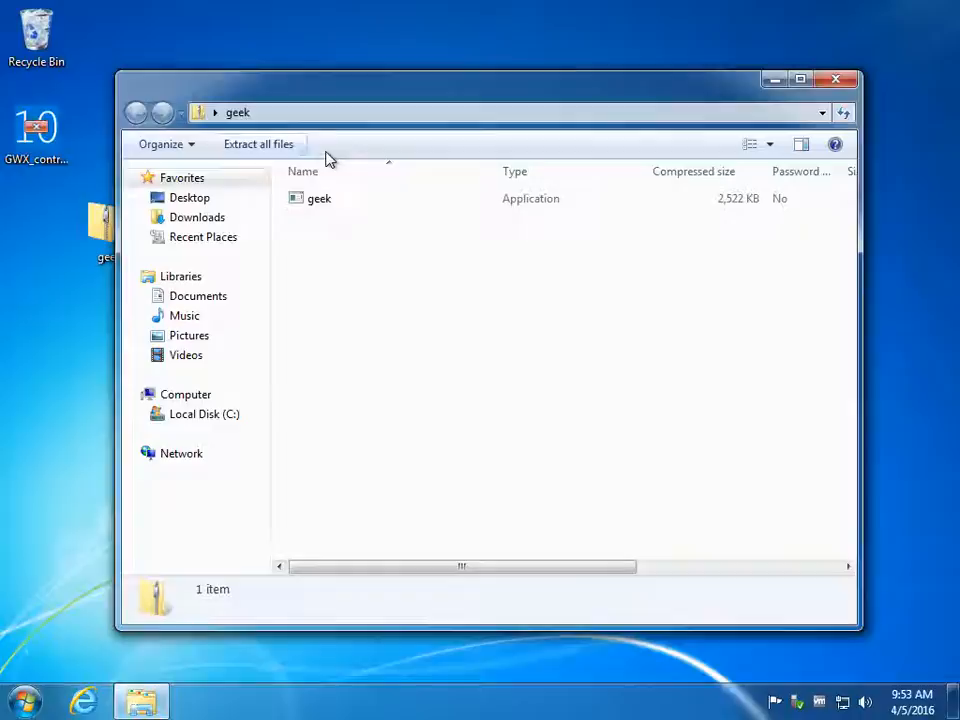
{"action": "mouse_move", "coordinate": [310, 148]}
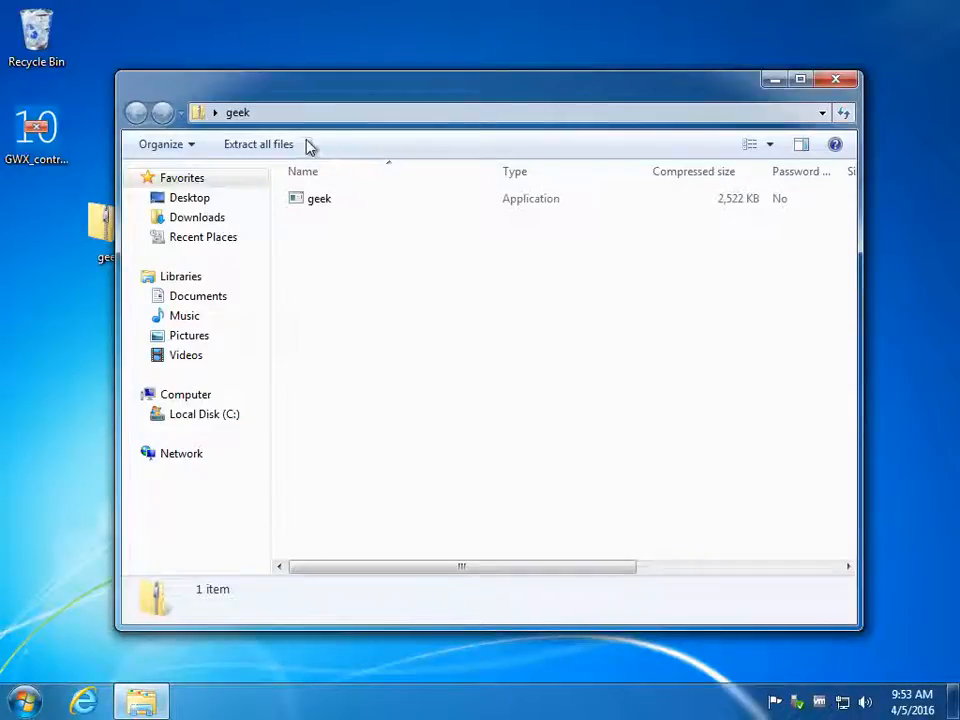
{"action": "left_click", "coordinate": [256, 144]}
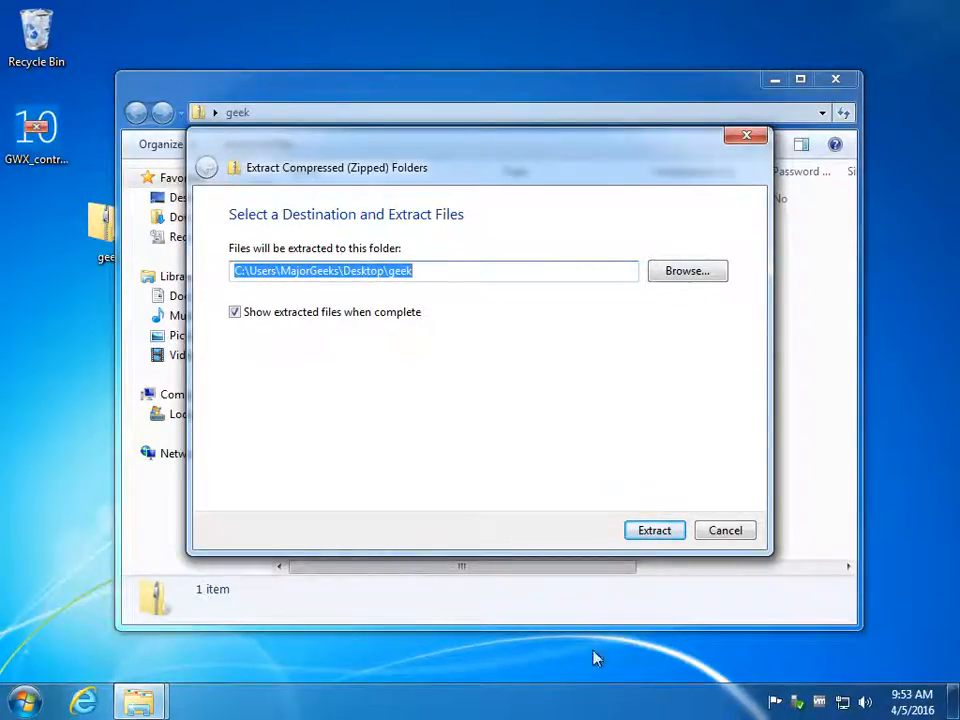
{"action": "left_click", "coordinate": [654, 530]}
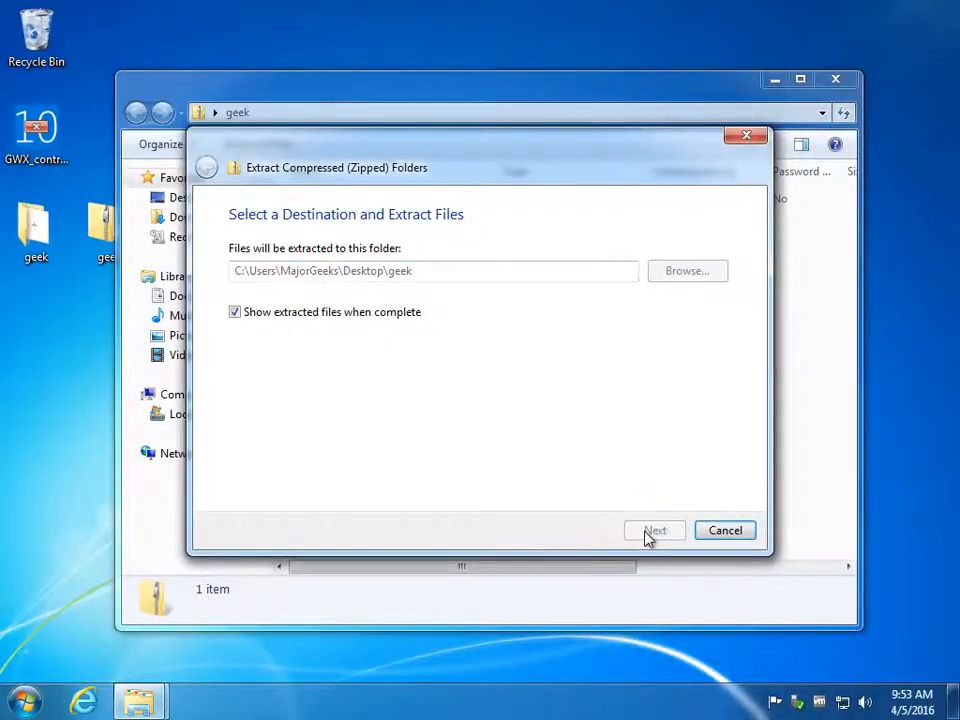
{"action": "left_click", "coordinate": [656, 530]}
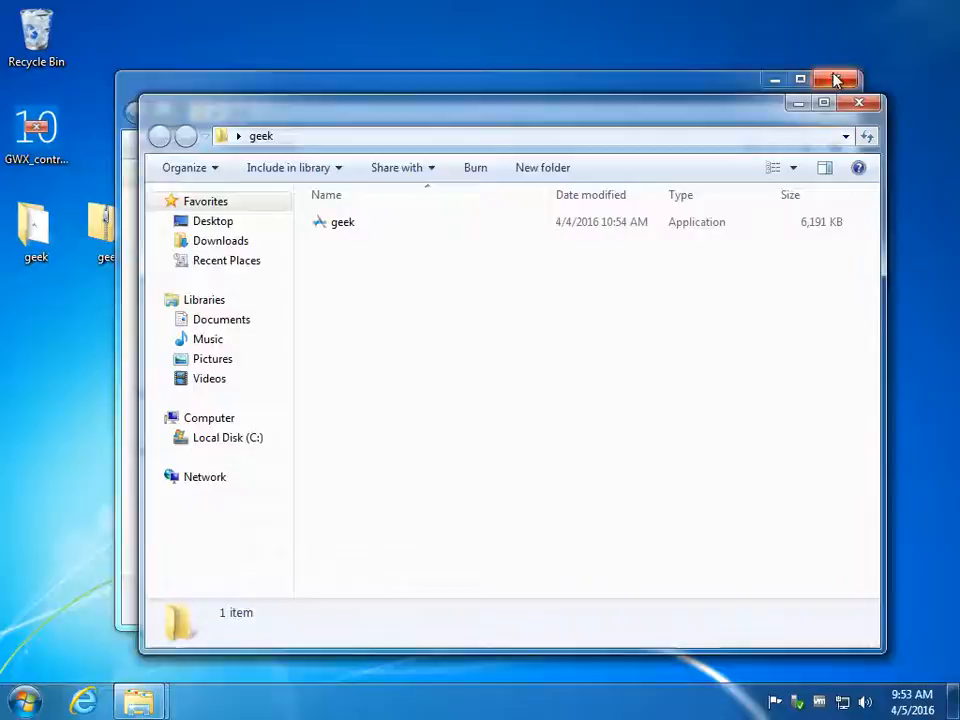
Close the archive window and select geek.exe in the extracted folder
{"action": "left_click", "coordinate": [832, 74]}
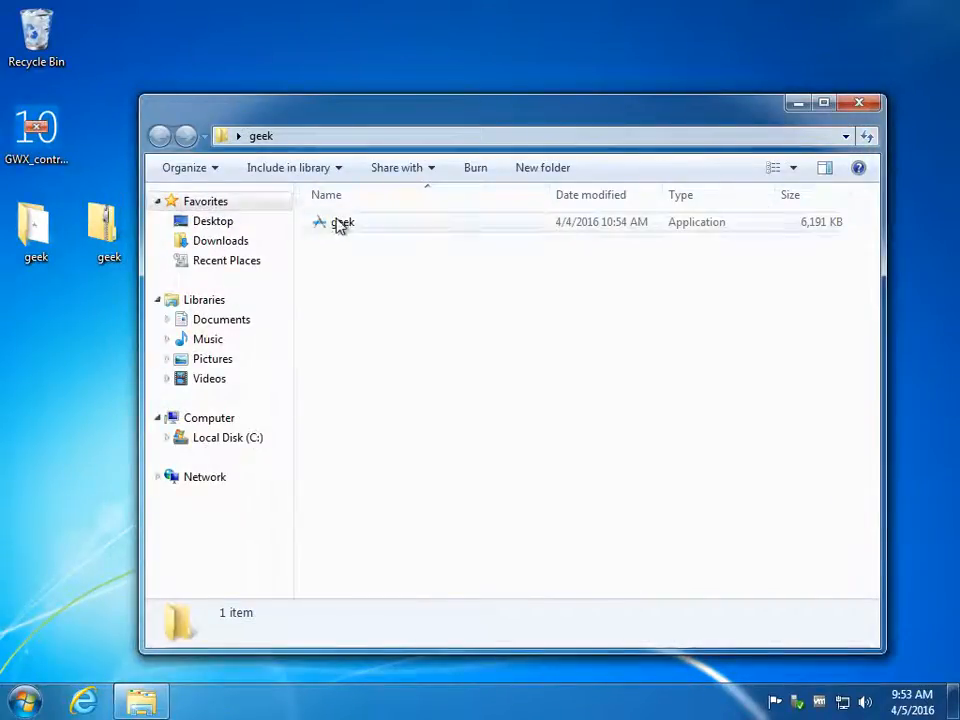
{"action": "left_click", "coordinate": [344, 220]}
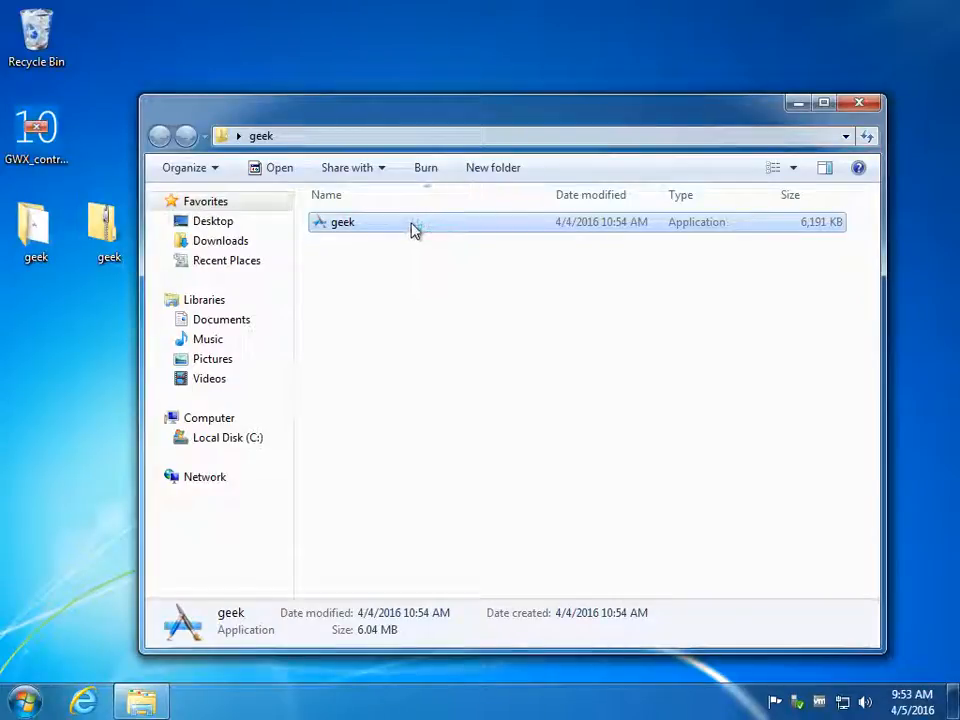
Launch geek.exe, select the Visual C++ 2008 x64 entry and review the Action menu
{"action": "double_click", "coordinate": [344, 220]}
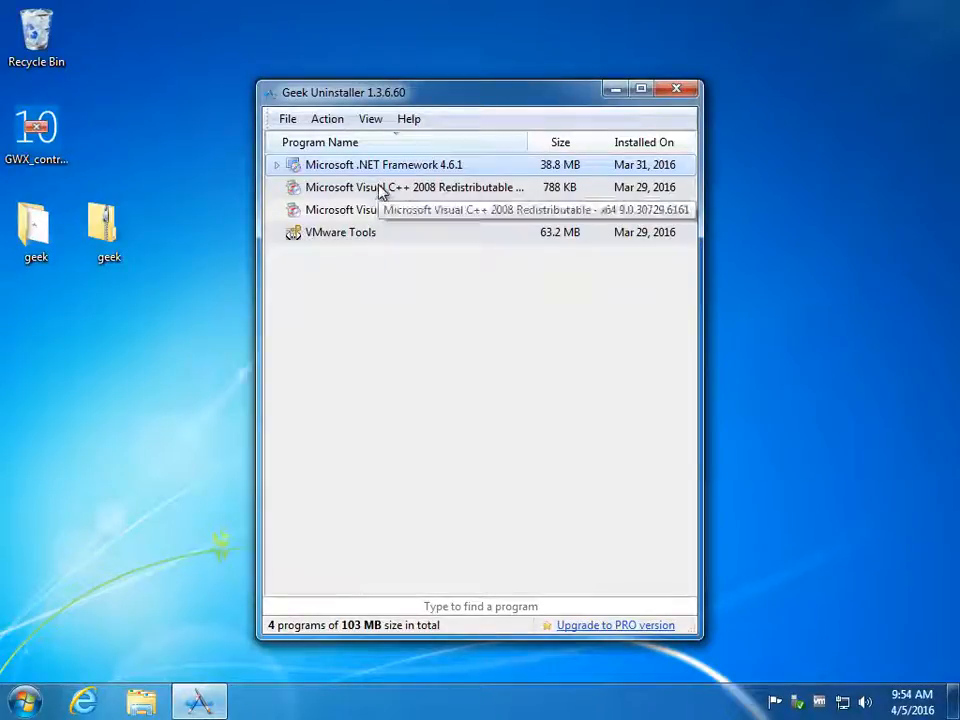
{"action": "mouse_move", "coordinate": [428, 212]}
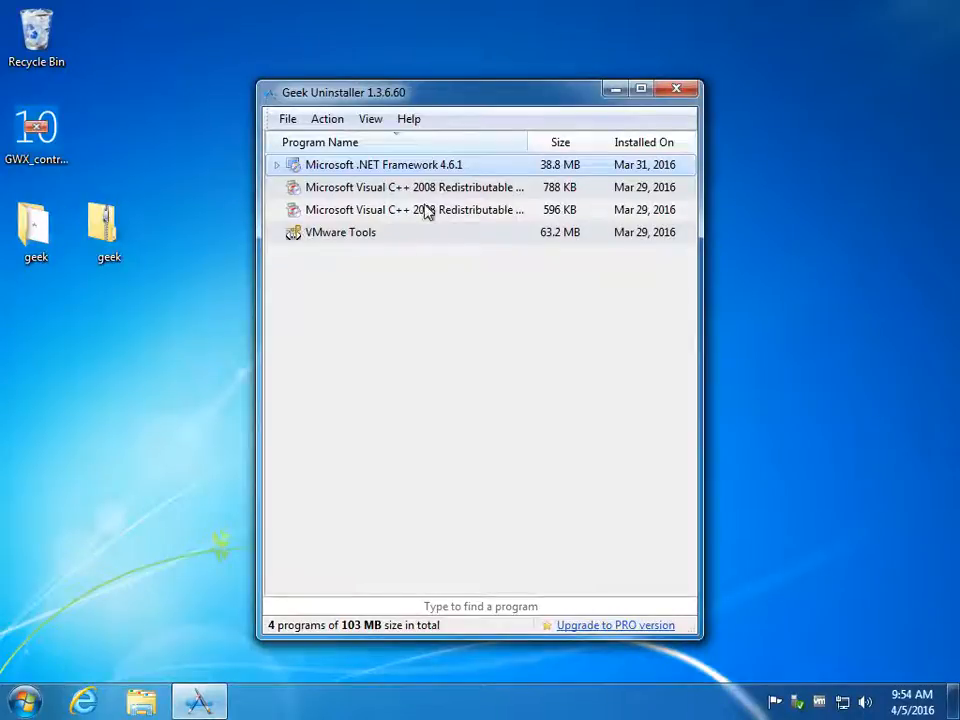
{"action": "left_click", "coordinate": [416, 188]}
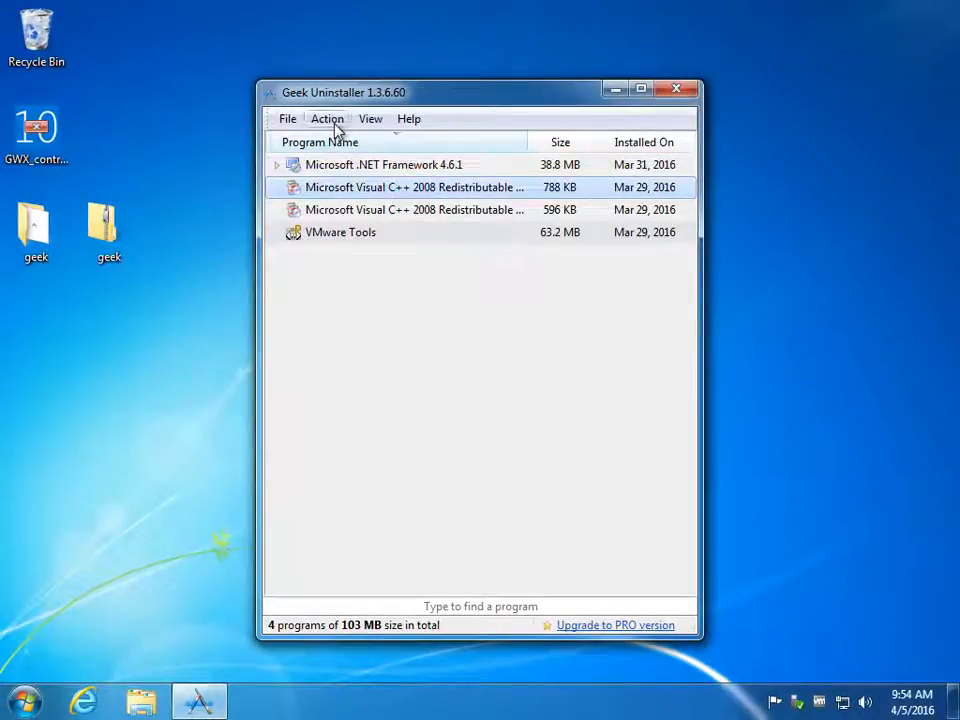
{"action": "left_click", "coordinate": [328, 118]}
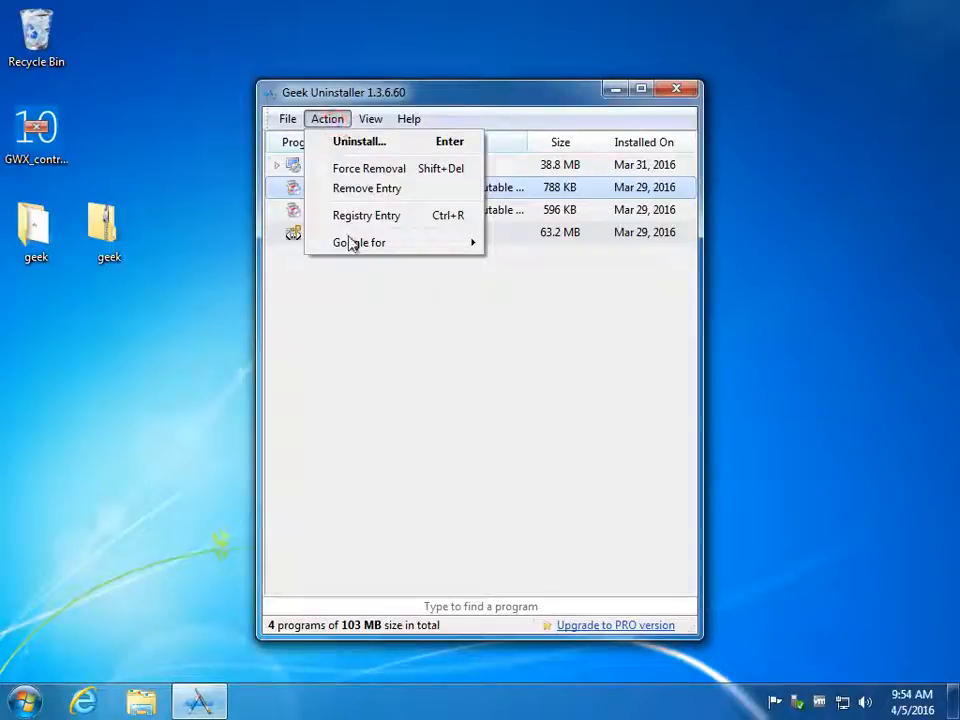
{"action": "mouse_move", "coordinate": [328, 120]}
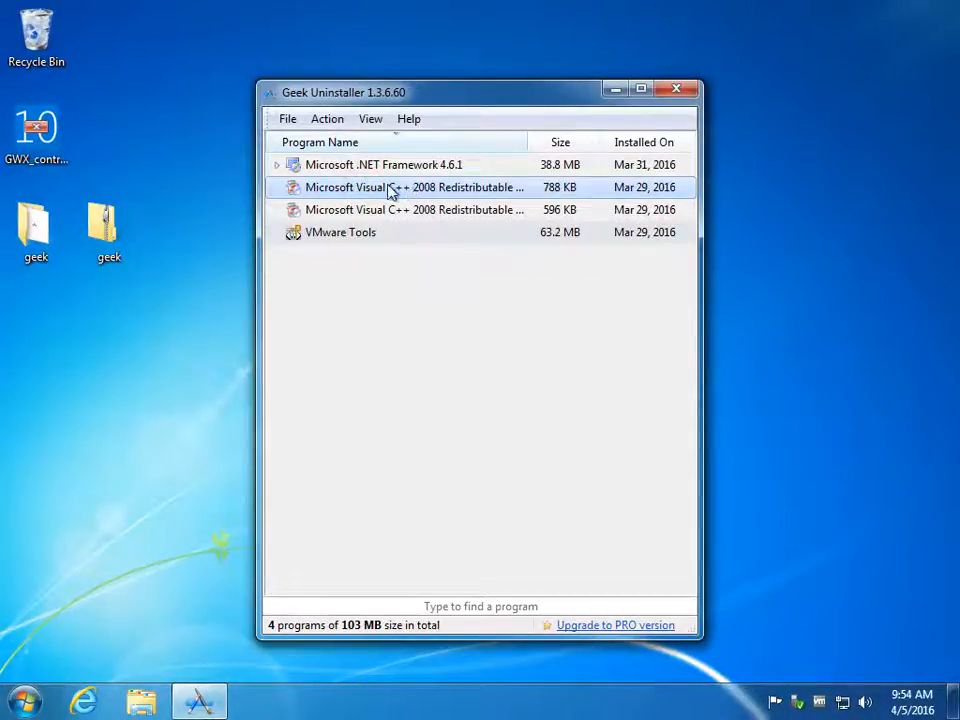
Show the context menu for the Visual C++ 2008 x64 entry with its 'Google for' submenu
{"action": "right_click", "coordinate": [394, 188]}
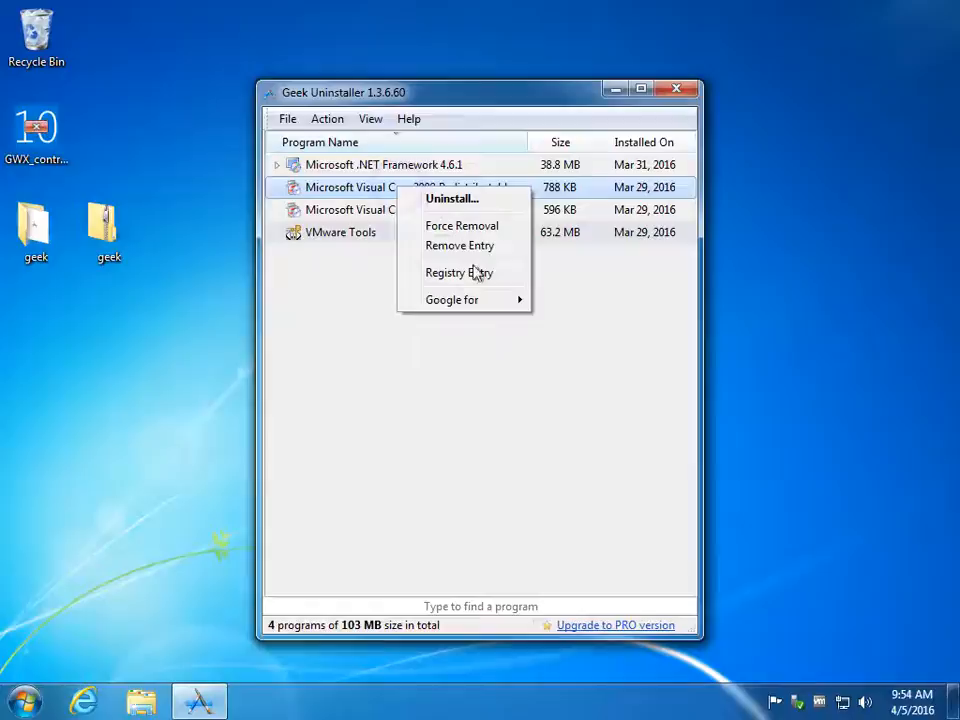
{"action": "mouse_move", "coordinate": [520, 250]}
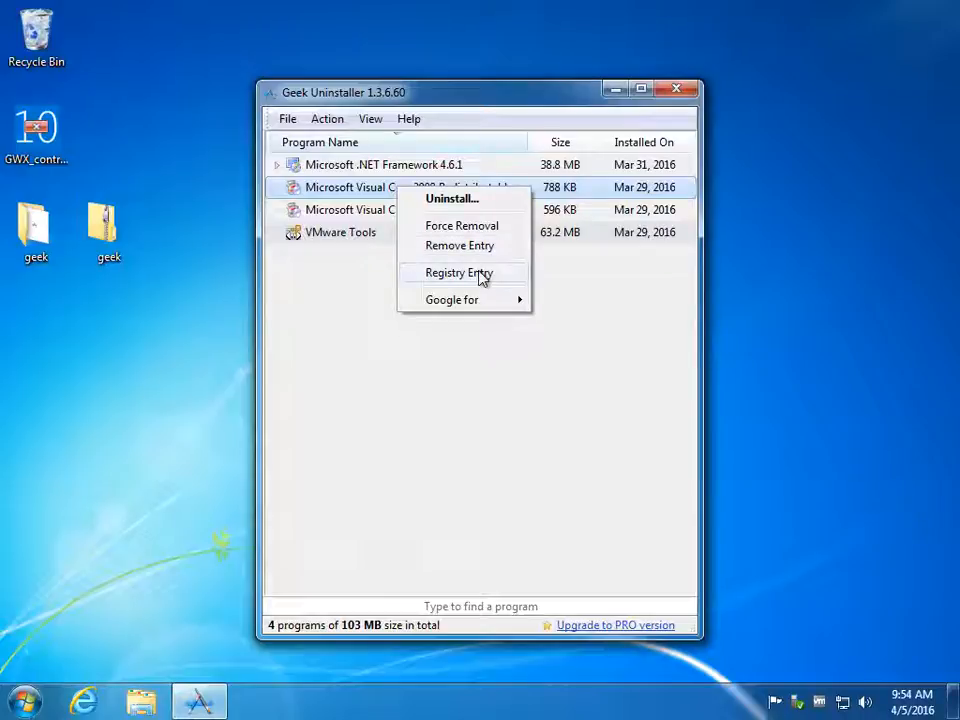
{"action": "left_click", "coordinate": [458, 272]}
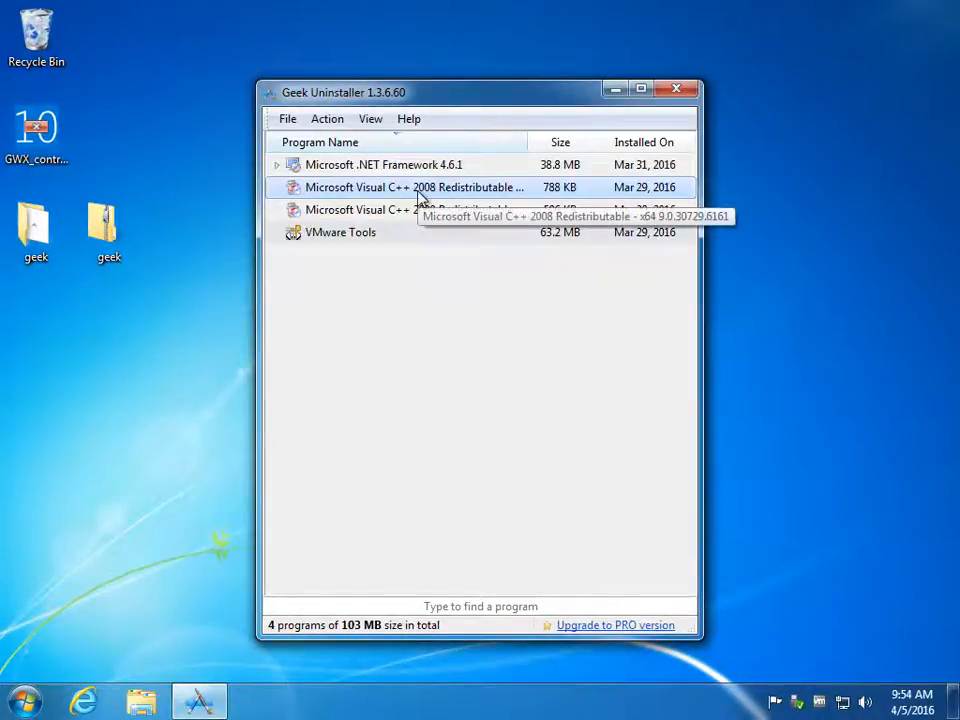
{"action": "right_click", "coordinate": [430, 188]}
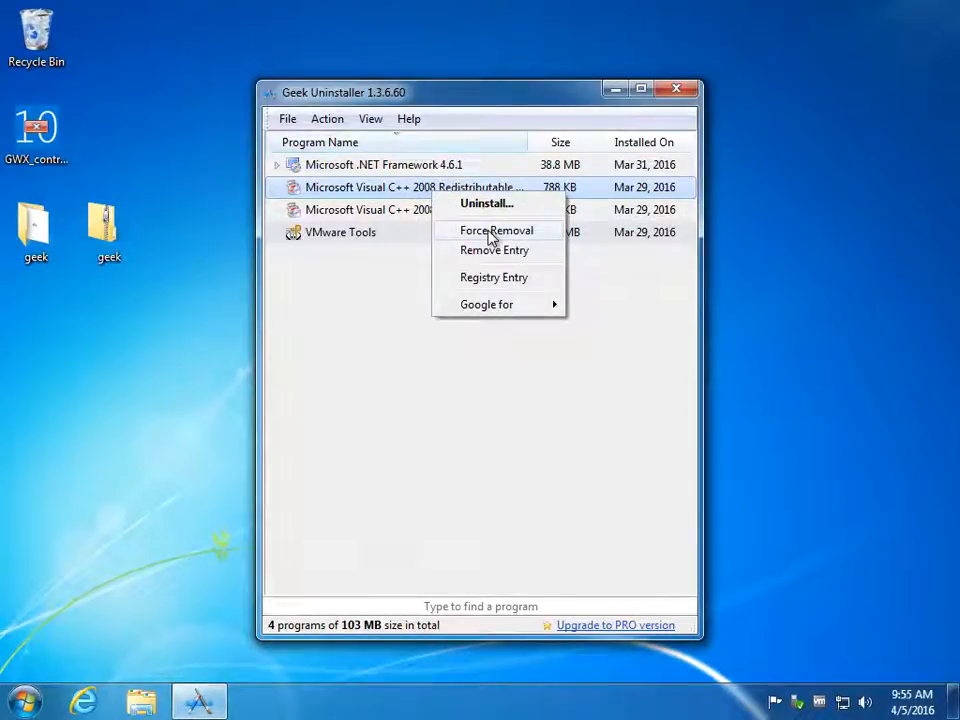
{"action": "mouse_move", "coordinate": [500, 364]}
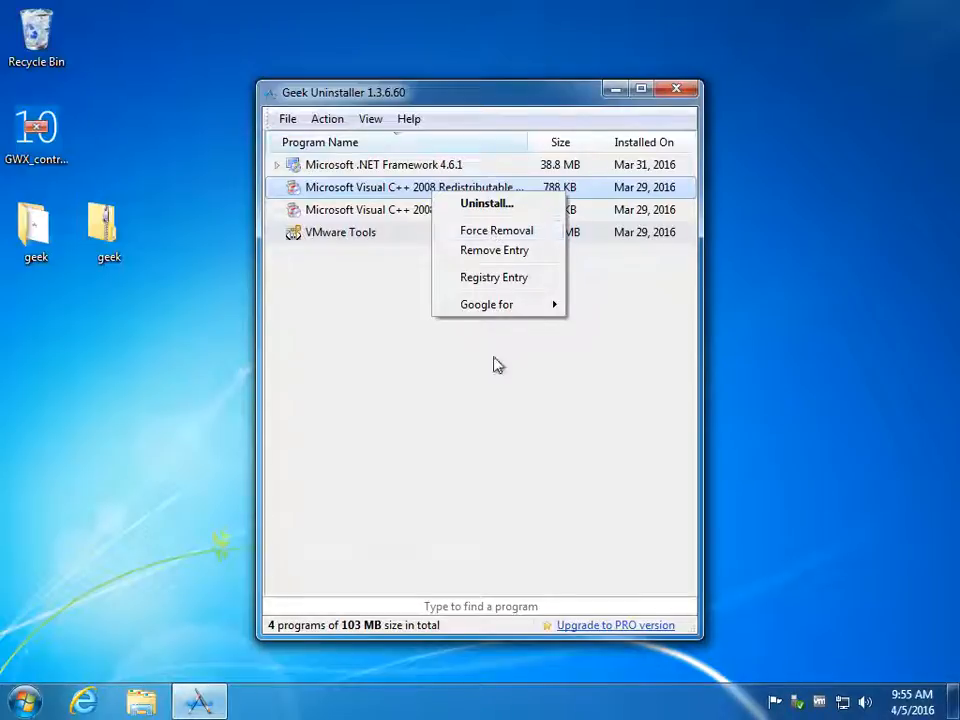
{"action": "mouse_move", "coordinate": [486, 304]}
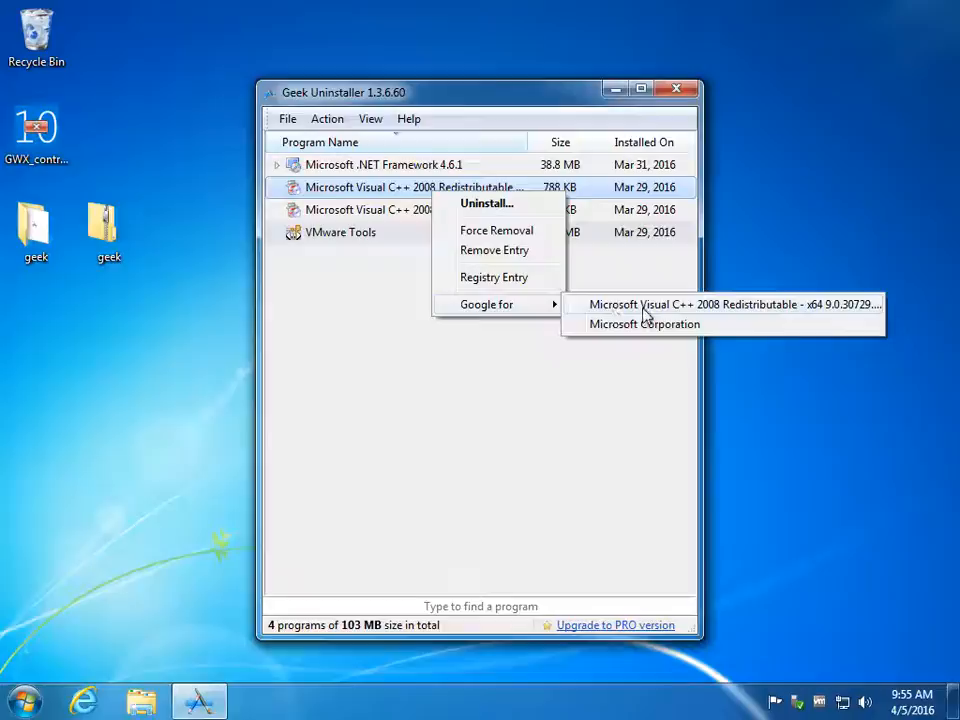
Google the full name Microsoft Visual C++ 2008 Redistributable x64 9.0.30729.6161 in Internet Explorer
{"action": "left_click", "coordinate": [728, 304]}
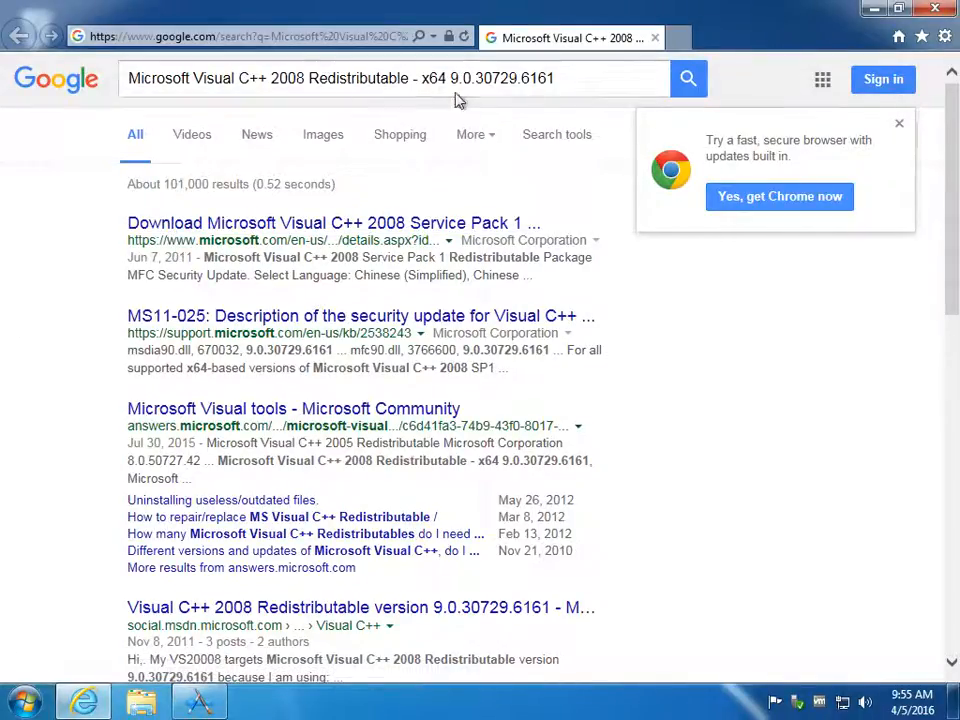
{"action": "mouse_move", "coordinate": [284, 232]}
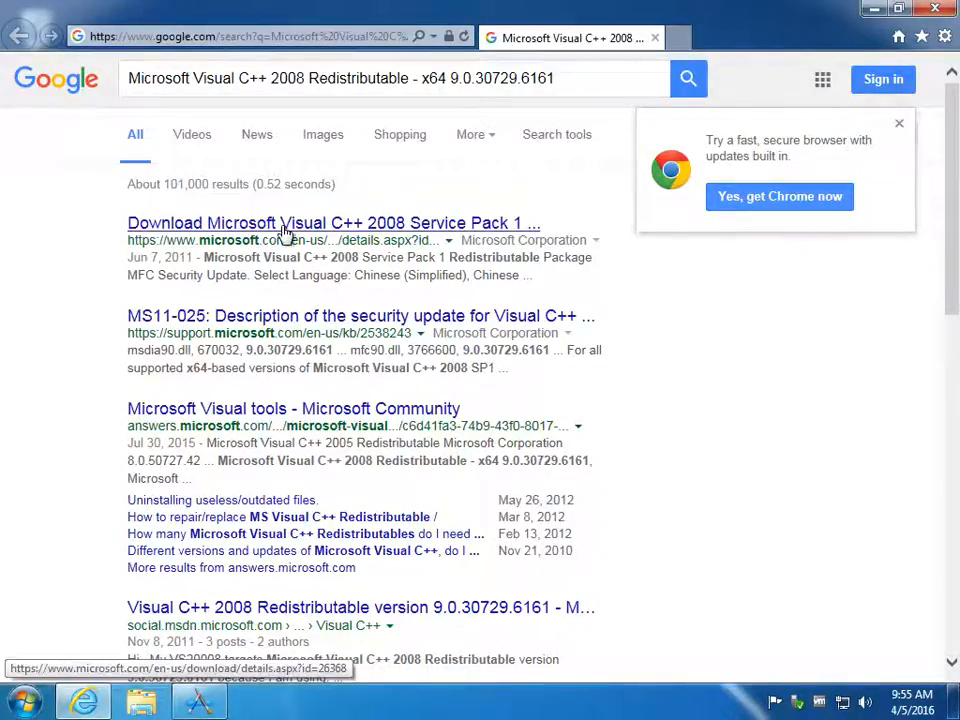
{"action": "mouse_move", "coordinate": [330, 120]}
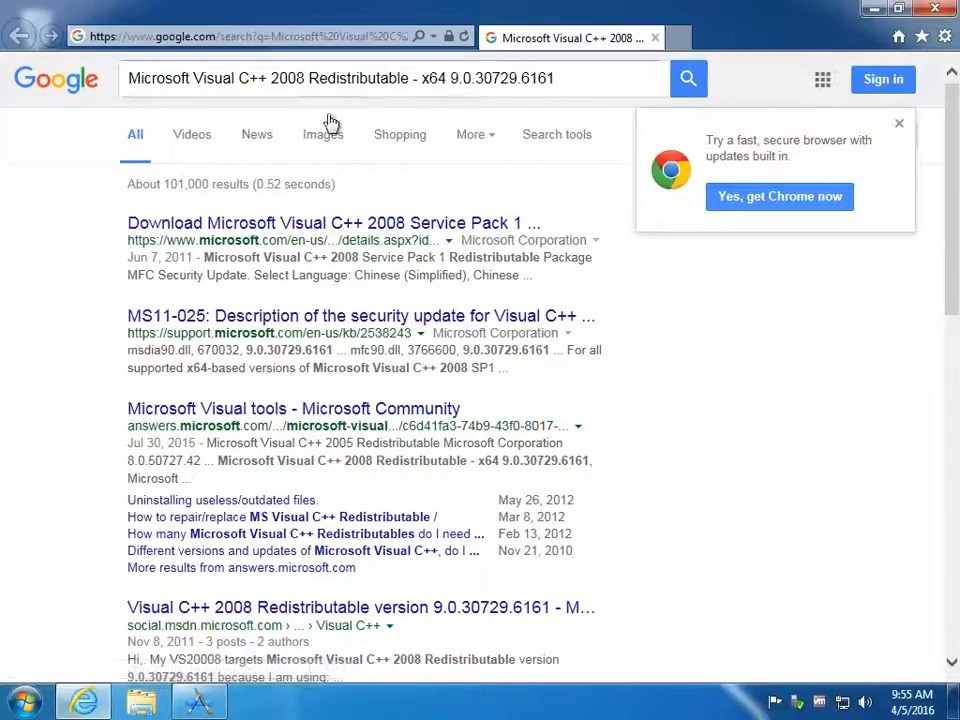
{"action": "mouse_move", "coordinate": [296, 376]}
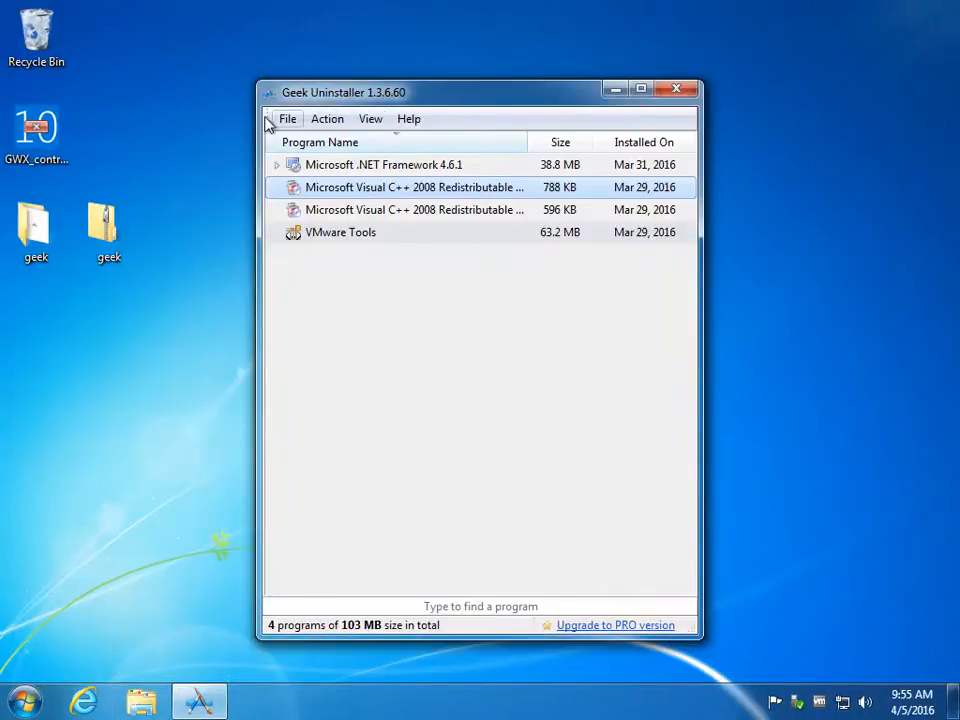
Set the View menu's 'Sort initially by' option to Installed On
{"action": "left_click", "coordinate": [370, 118]}
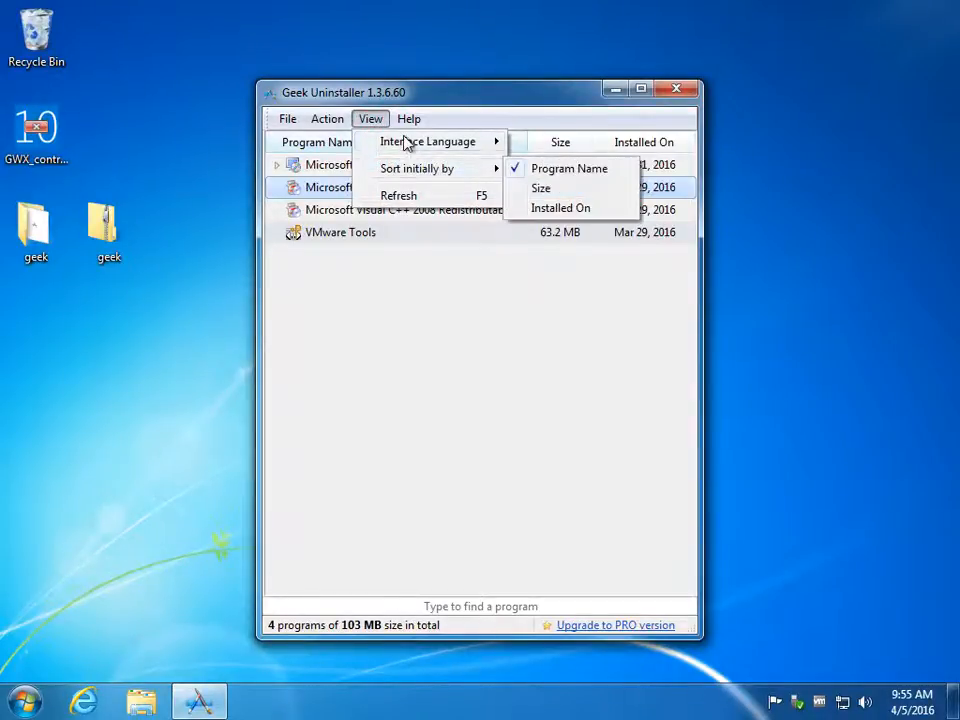
{"action": "mouse_move", "coordinate": [414, 150]}
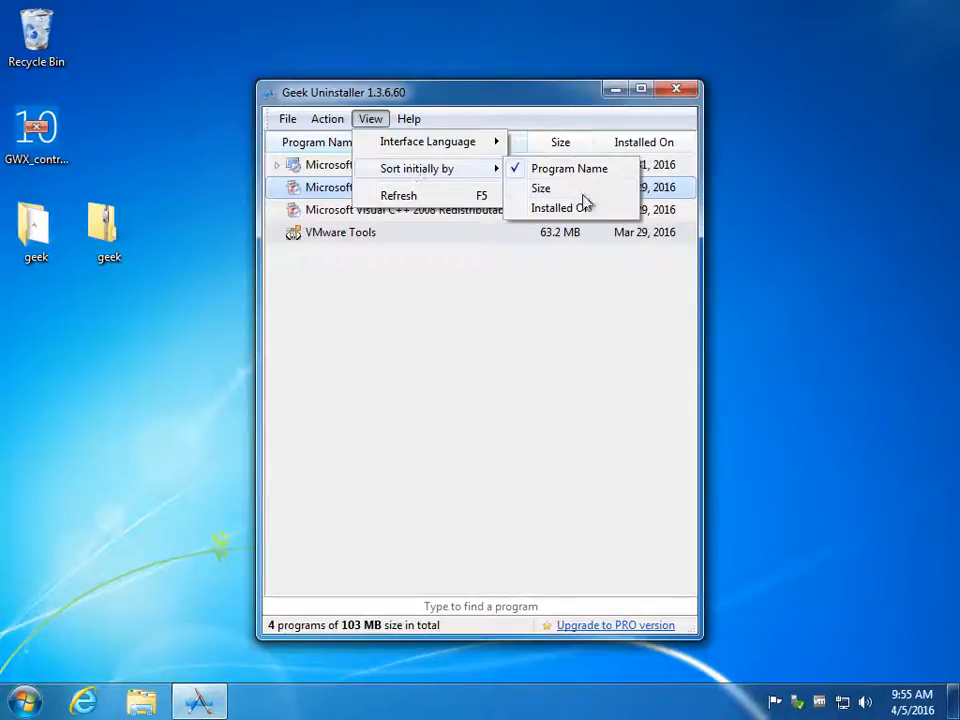
{"action": "mouse_move", "coordinate": [576, 208]}
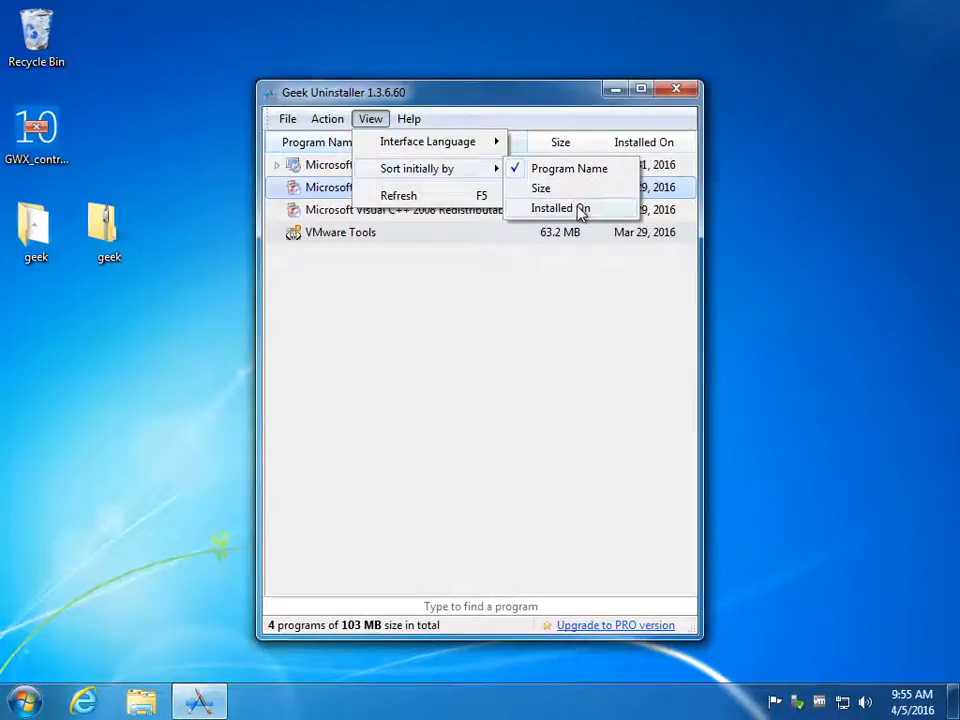
{"action": "left_click", "coordinate": [556, 208]}
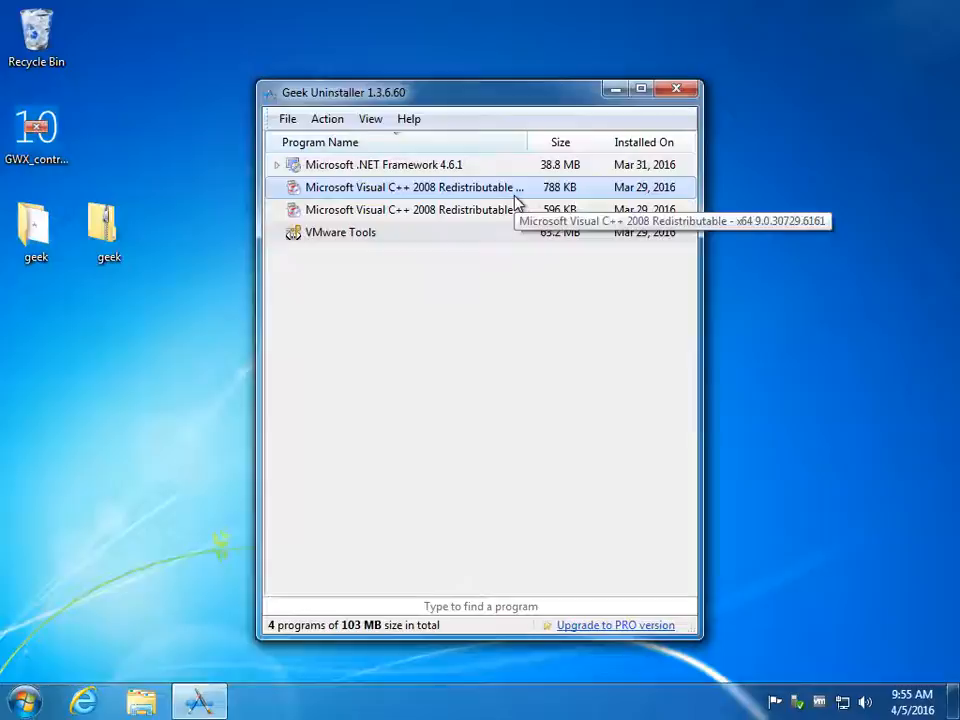
{"action": "mouse_move", "coordinate": [528, 212]}
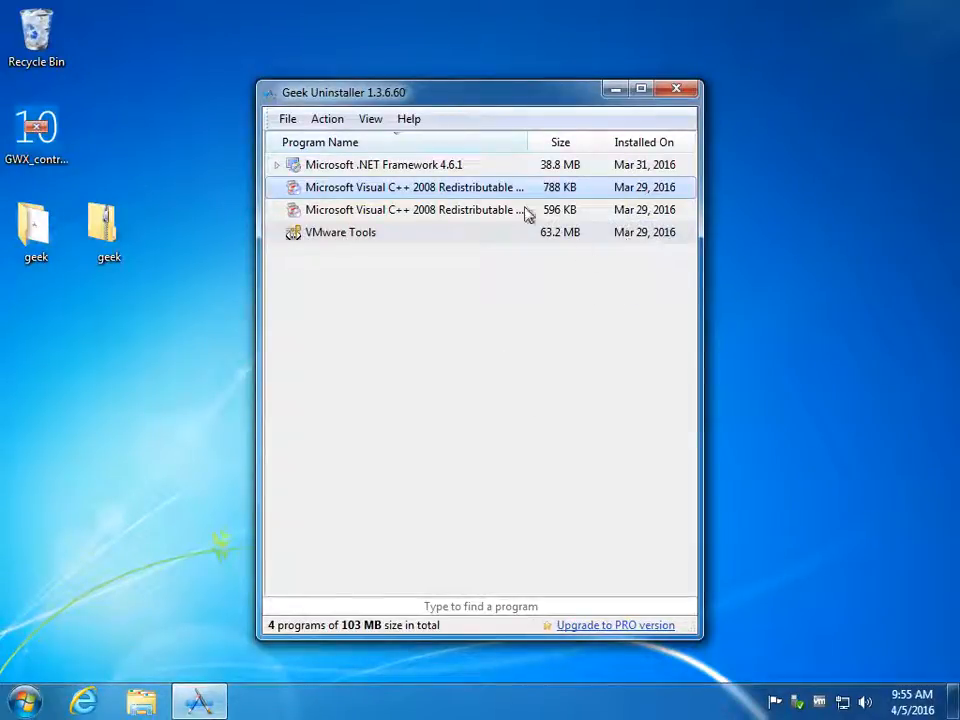
{"action": "left_click", "coordinate": [288, 118]}
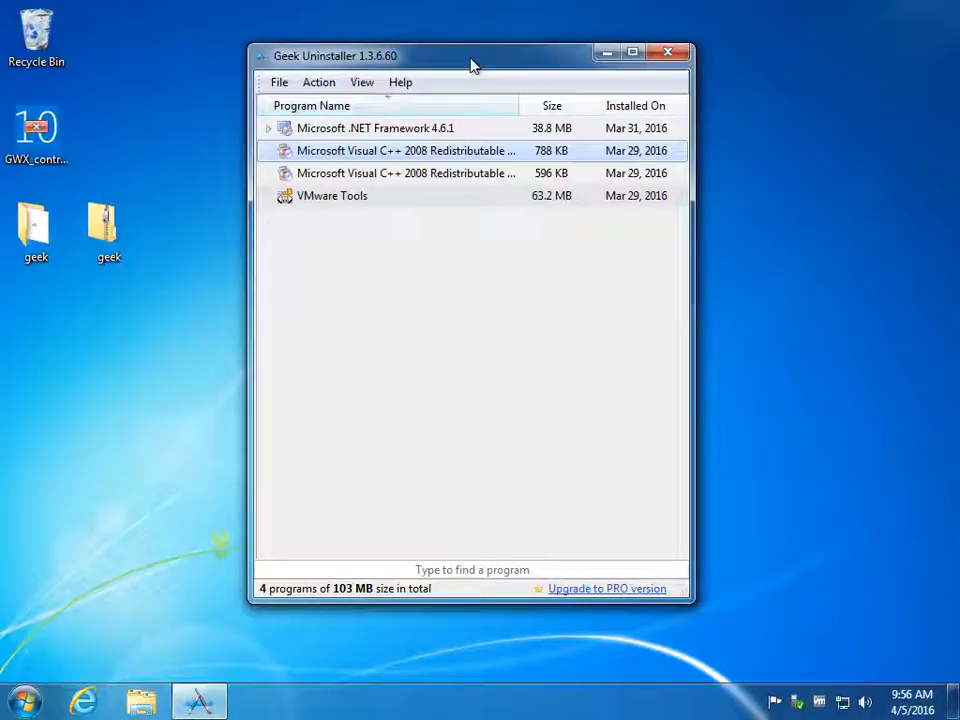
{"action": "mouse_move", "coordinate": [588, 596]}
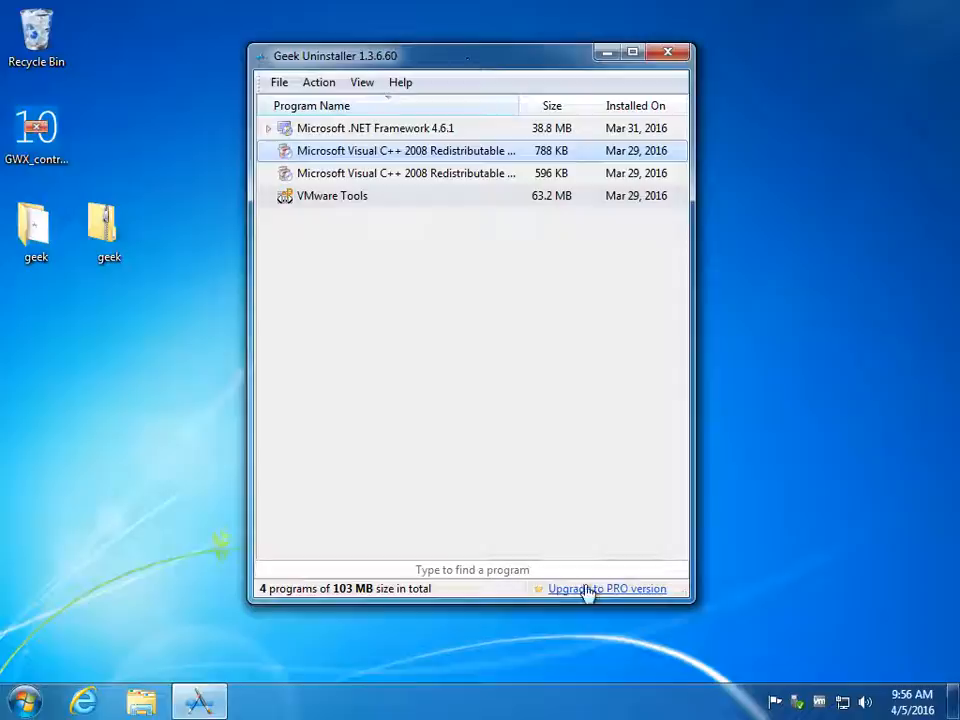
Review the PRO version feature list from the upgrade link and choose Upgrade
{"action": "left_click", "coordinate": [608, 588]}
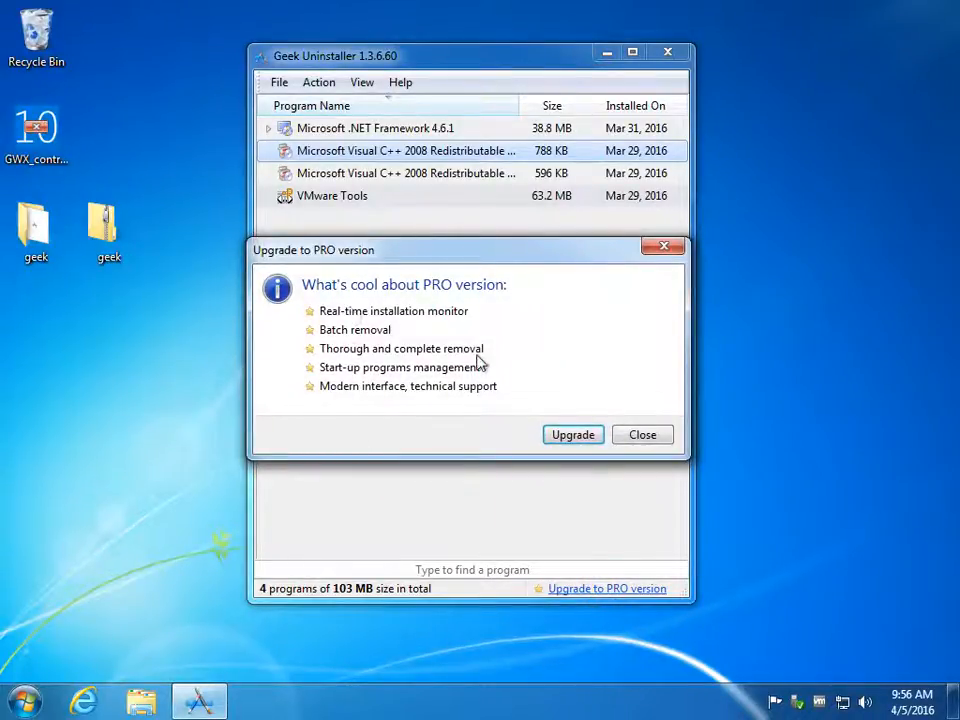
{"action": "mouse_move", "coordinate": [520, 460]}
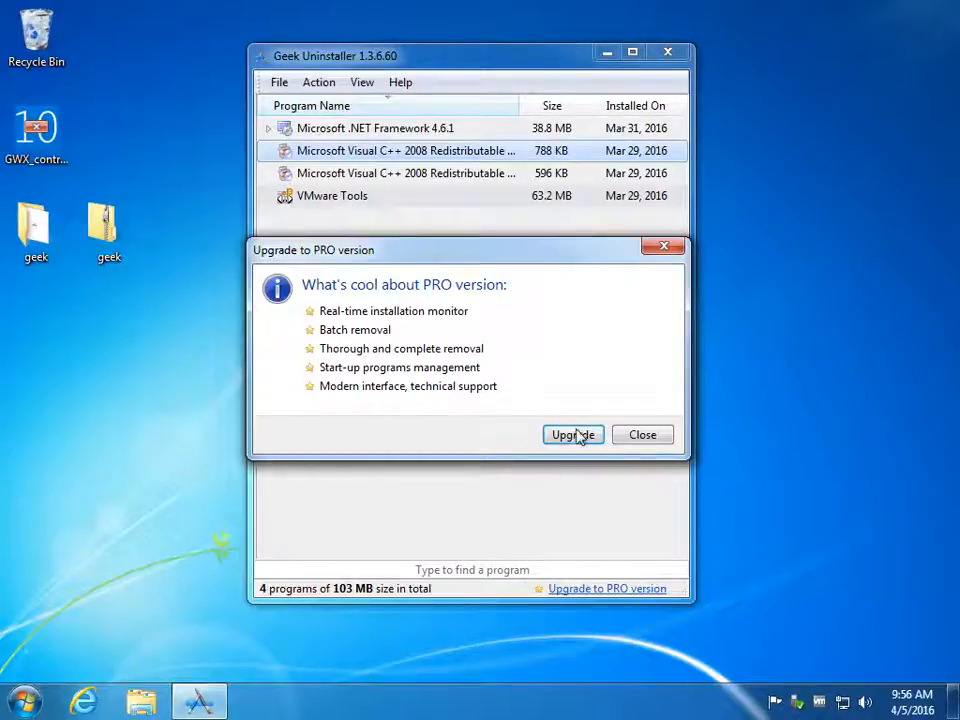
{"action": "left_click", "coordinate": [642, 434]}
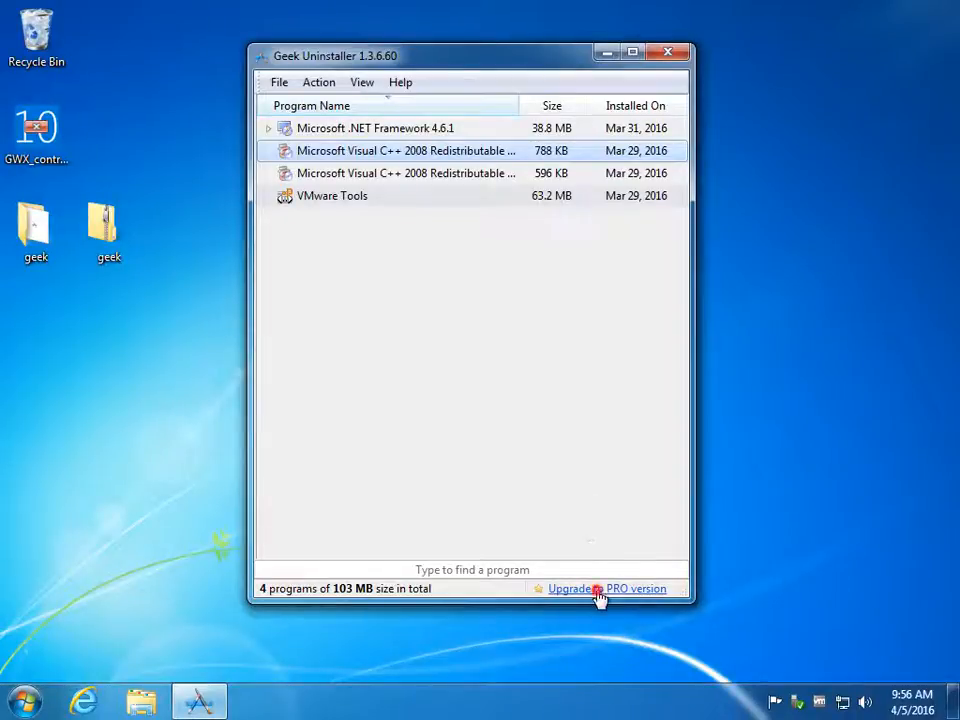
Scroll through Crystalidea's Uninstall Tool page and go to the Purchase store with license prices
{"action": "left_click", "coordinate": [608, 588]}
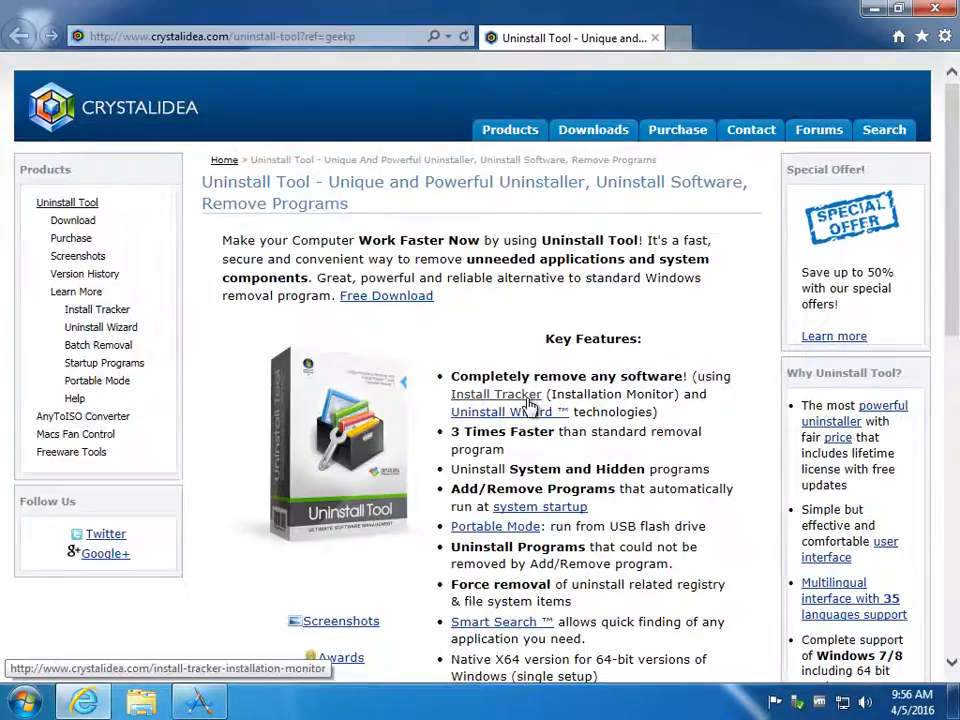
{"action": "scroll", "scroll_direction": "down", "scroll_amount": 3}
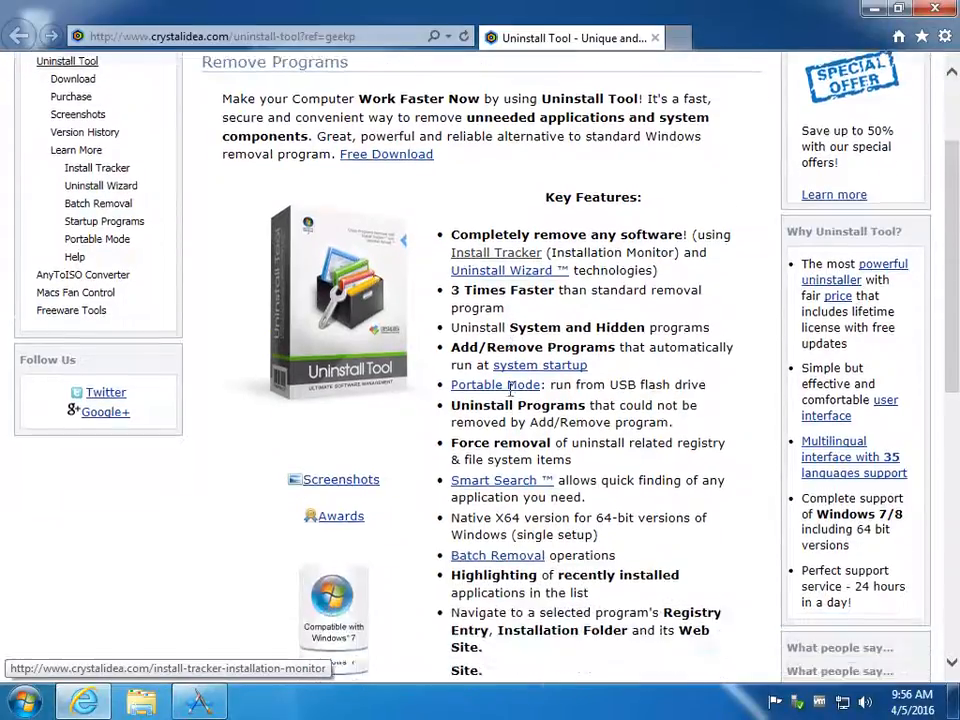
{"action": "scroll", "scroll_direction": "down", "scroll_amount": 3}
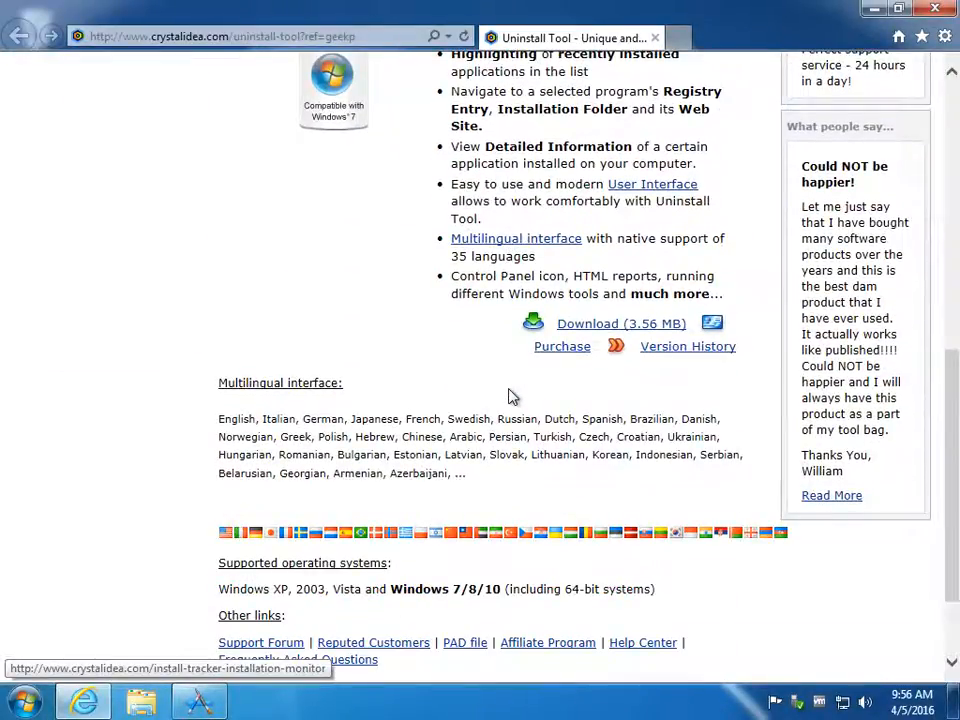
{"action": "left_click", "coordinate": [562, 346]}
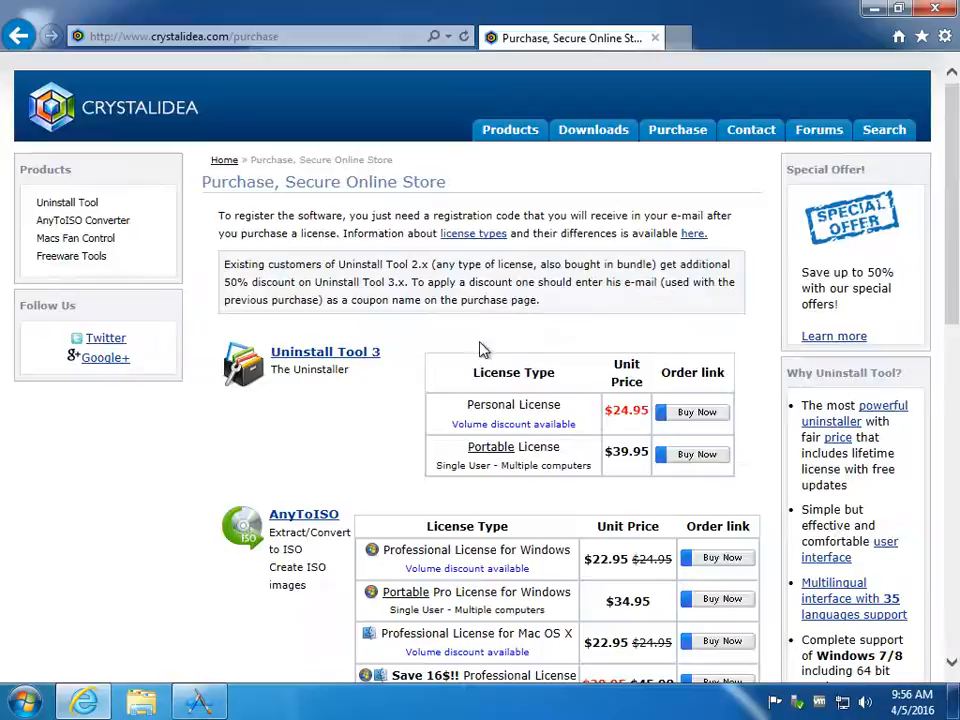
{"action": "mouse_move", "coordinate": [496, 330]}
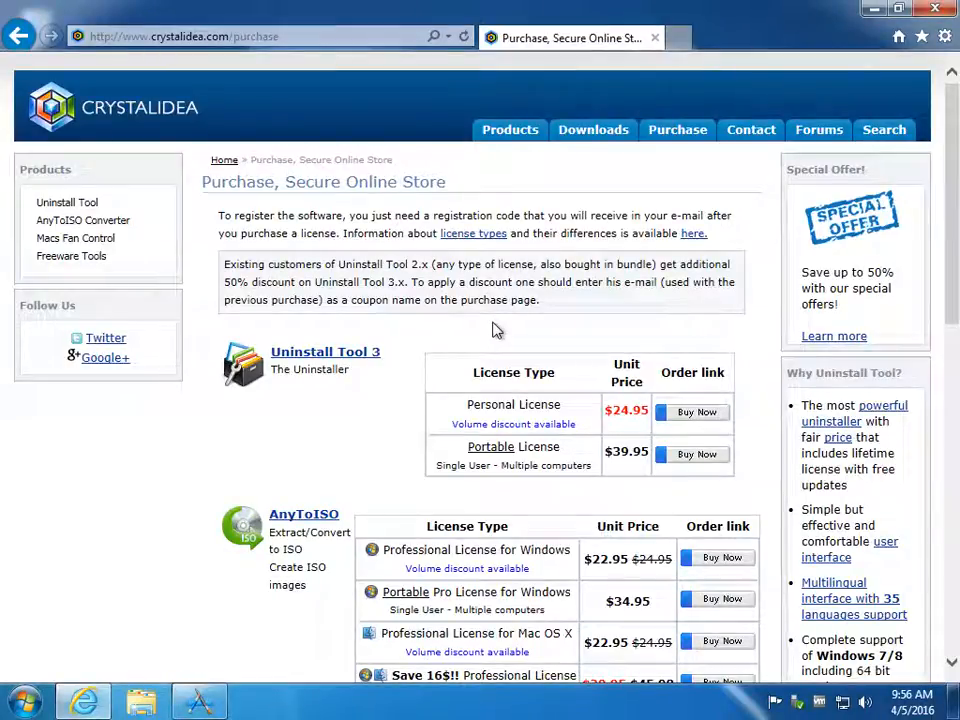
{"action": "mouse_move", "coordinate": [482, 184]}
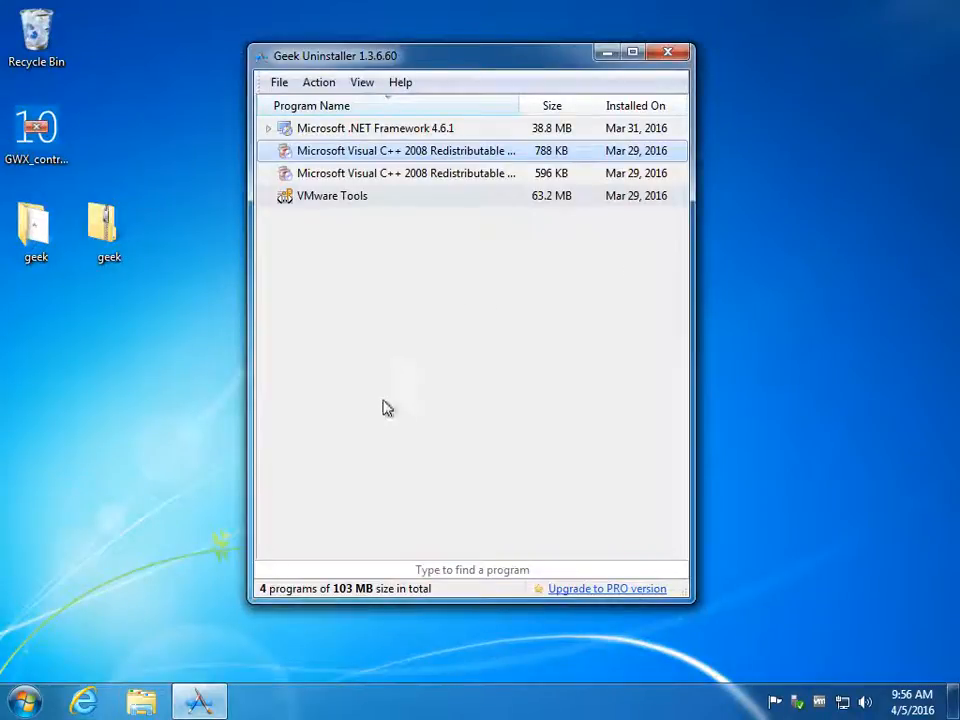
{"action": "mouse_move", "coordinate": [438, 396]}
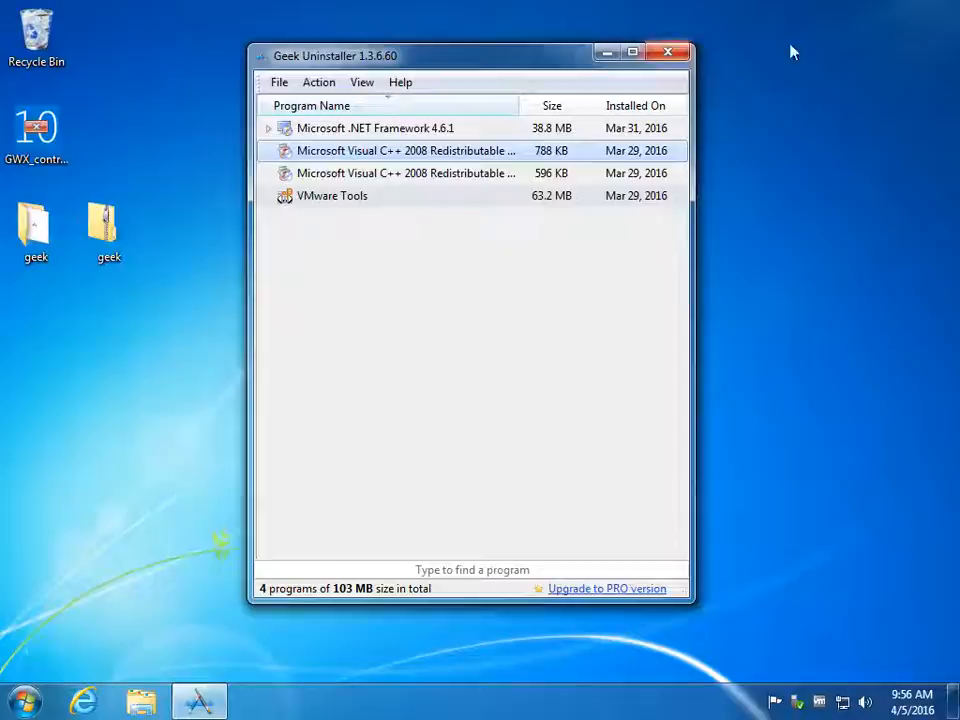
Close Geek Uninstaller and send the geek zip file to the Recycle Bin
{"action": "left_click", "coordinate": [670, 48]}
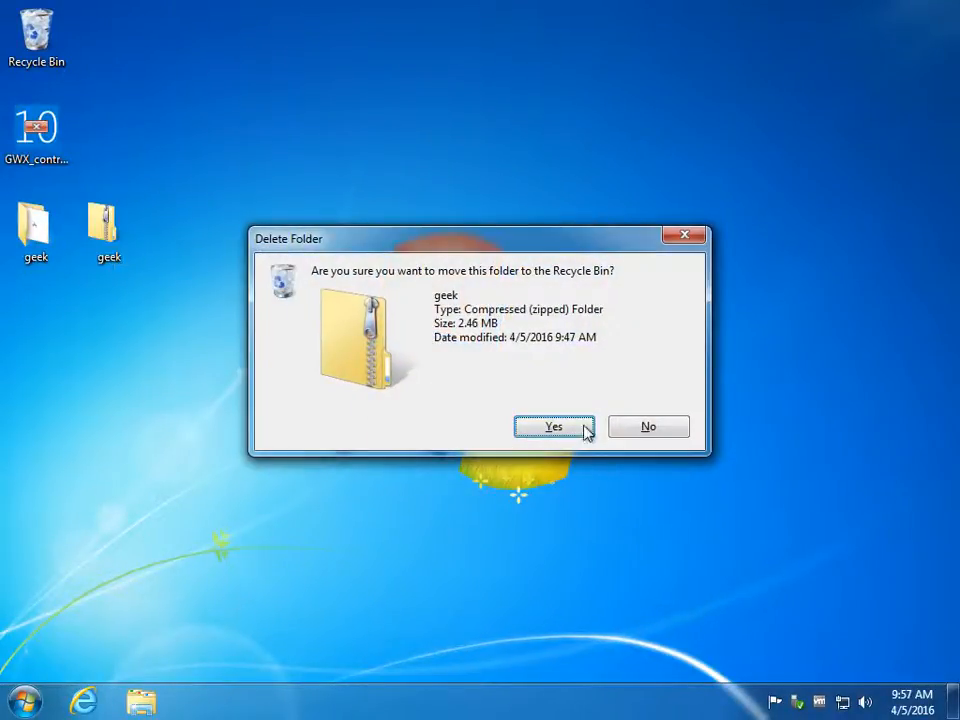
{"action": "left_click", "coordinate": [554, 426]}
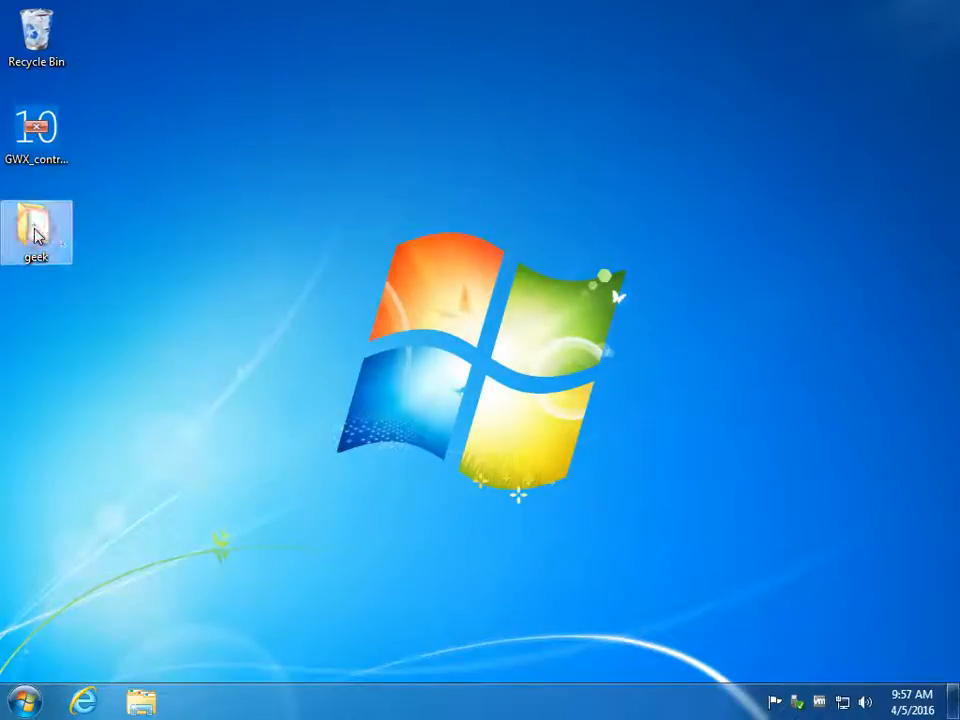
Delete the extracted geek folder from the desktop, confirming the Recycle Bin prompt
{"action": "right_click", "coordinate": [38, 232]}
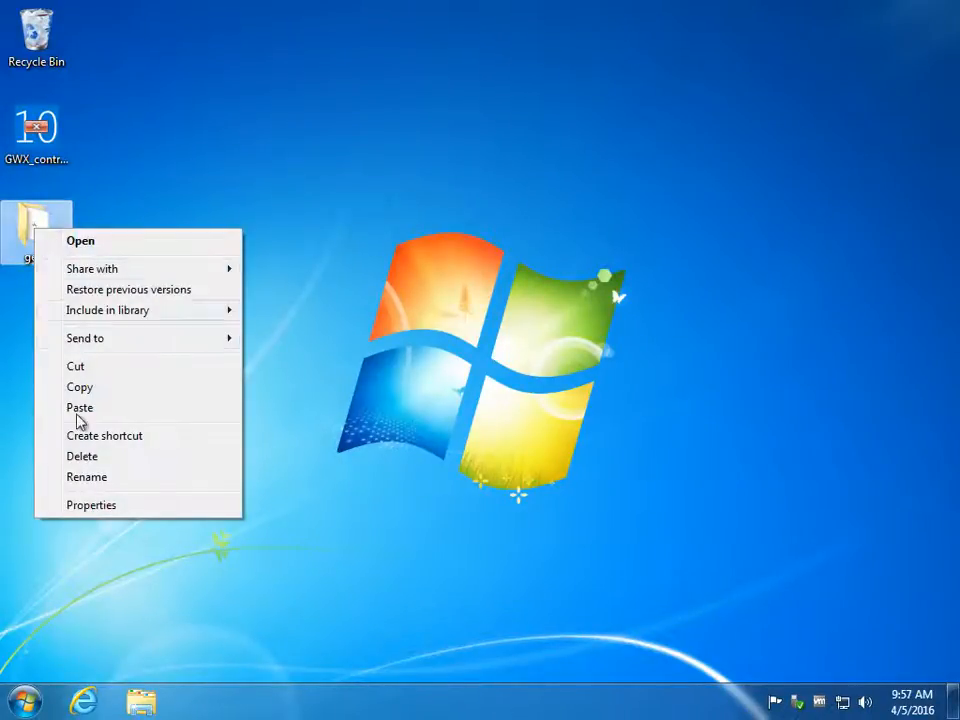
{"action": "left_click", "coordinate": [80, 456]}
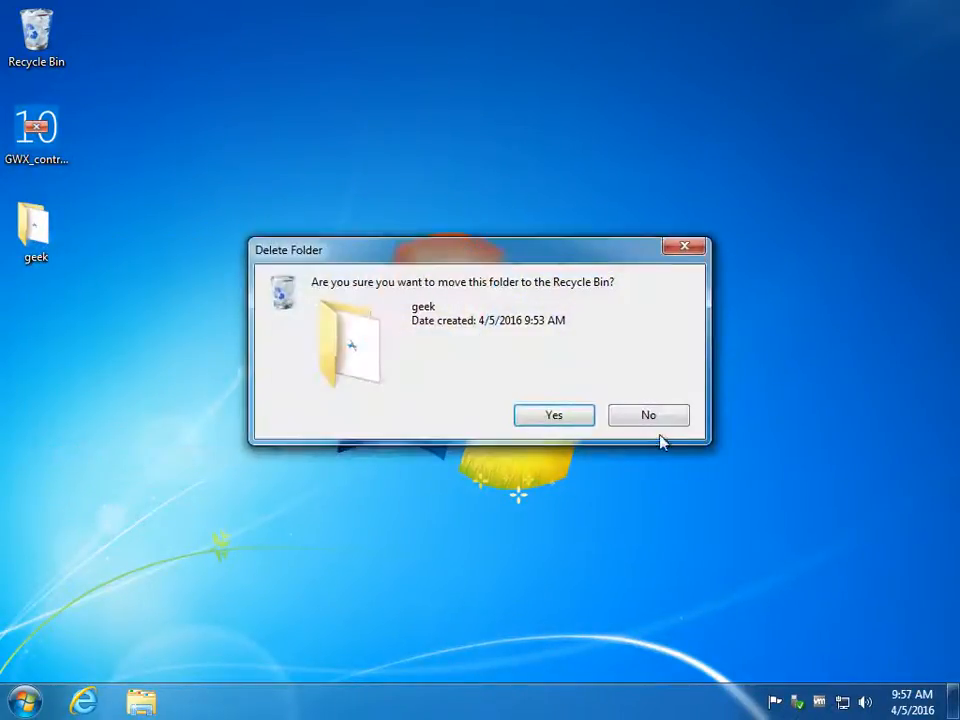
{"action": "left_click", "coordinate": [554, 414]}
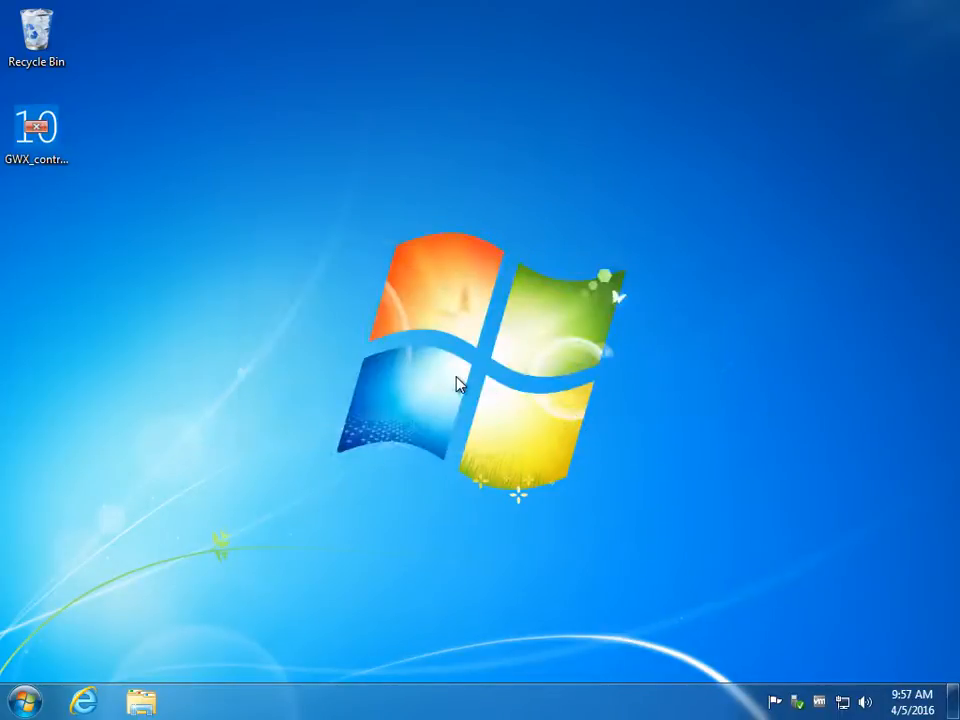
{"action": "mouse_move", "coordinate": [88, 284]}
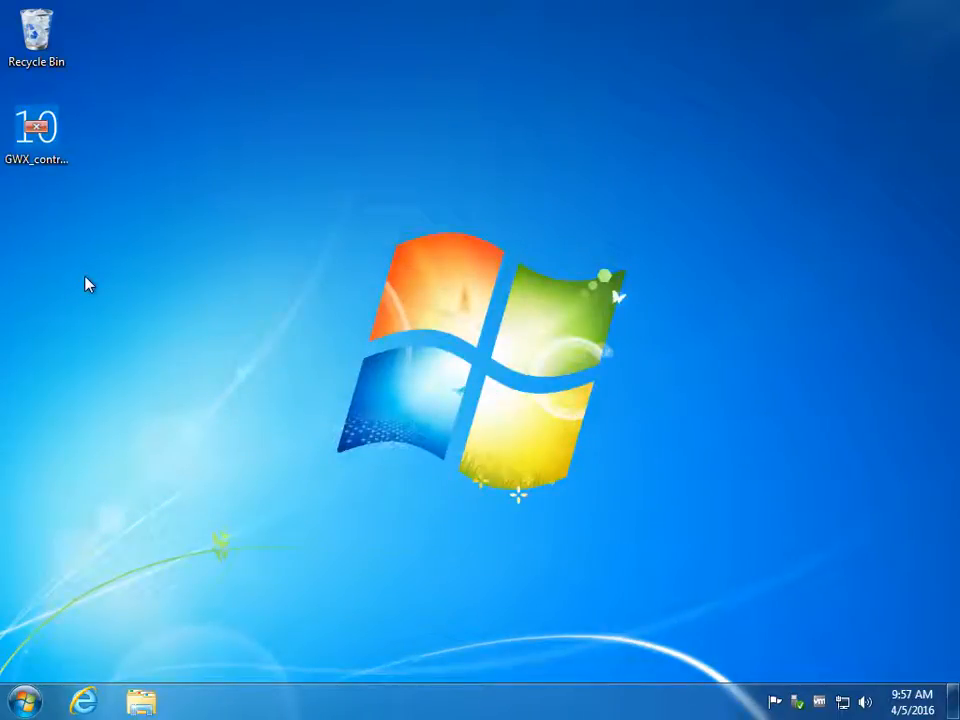
{"action": "mouse_move", "coordinate": [348, 336]}
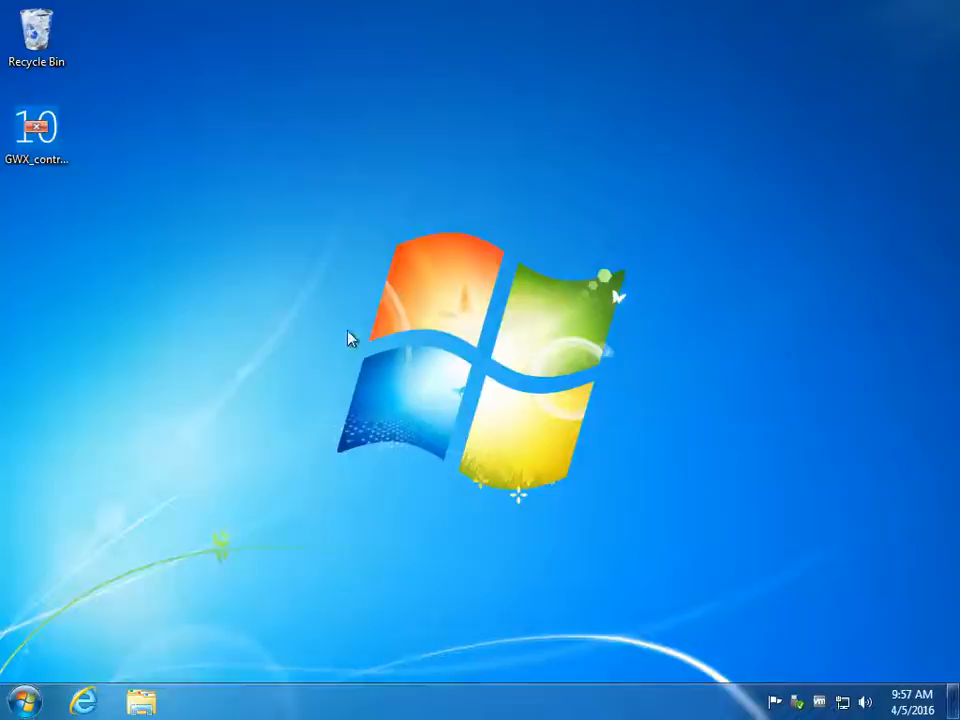
{"action": "mouse_move", "coordinate": [556, 186]}
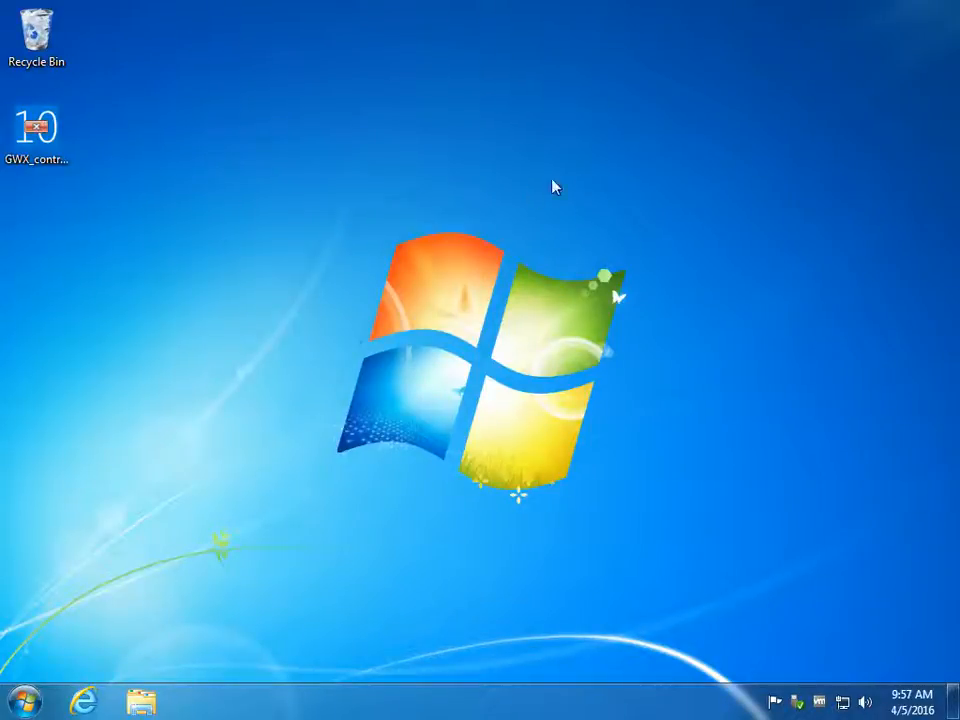
{"action": "mouse_move", "coordinate": [660, 144]}
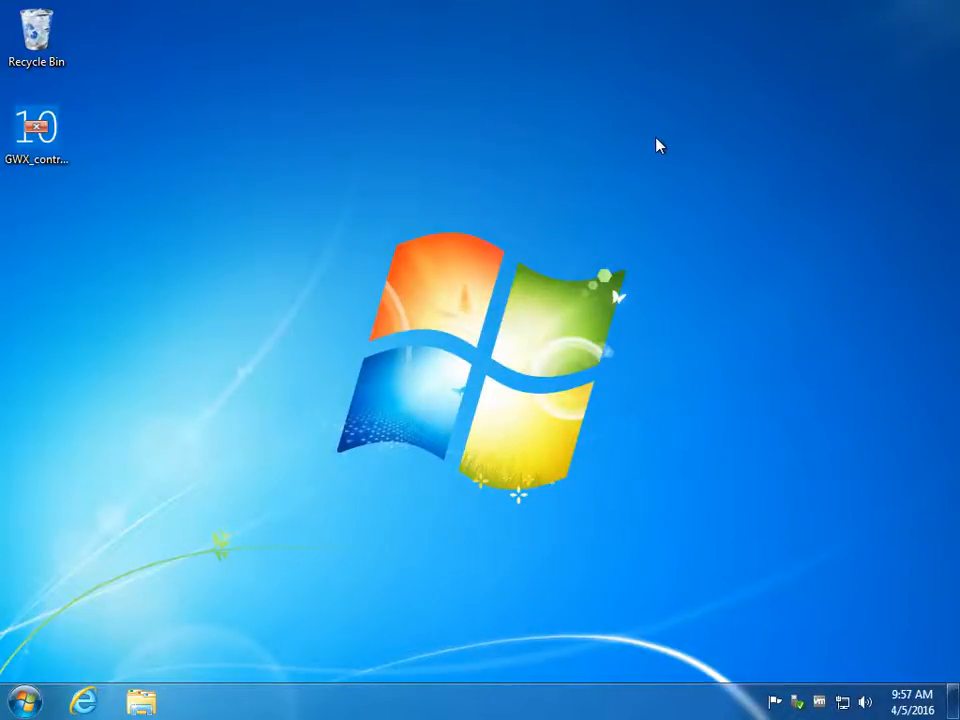
{"action": "mouse_move", "coordinate": [836, 50]}
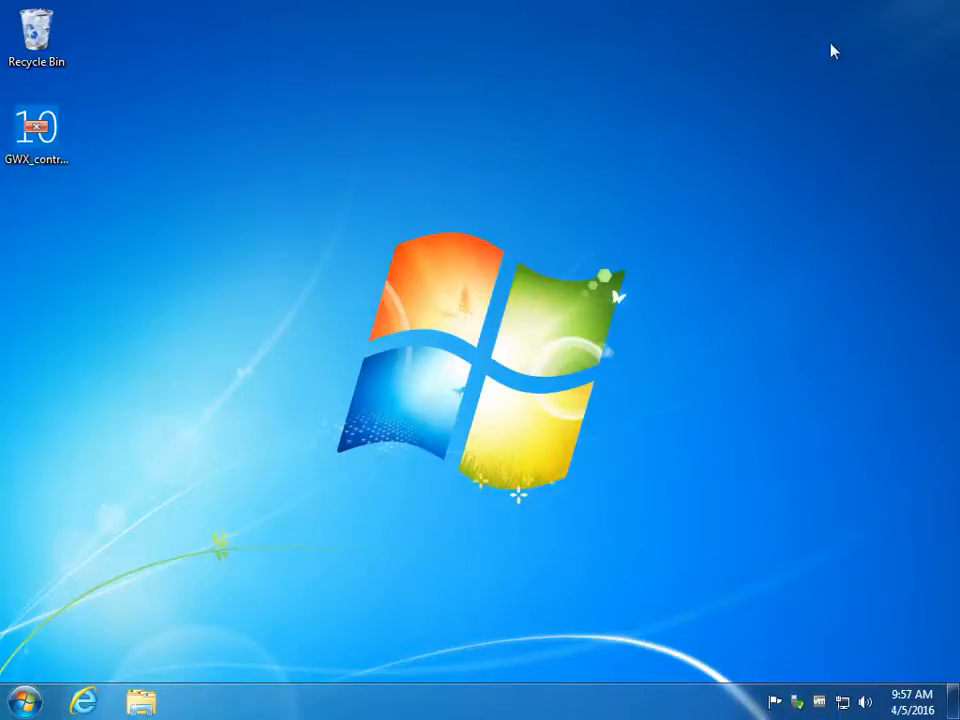